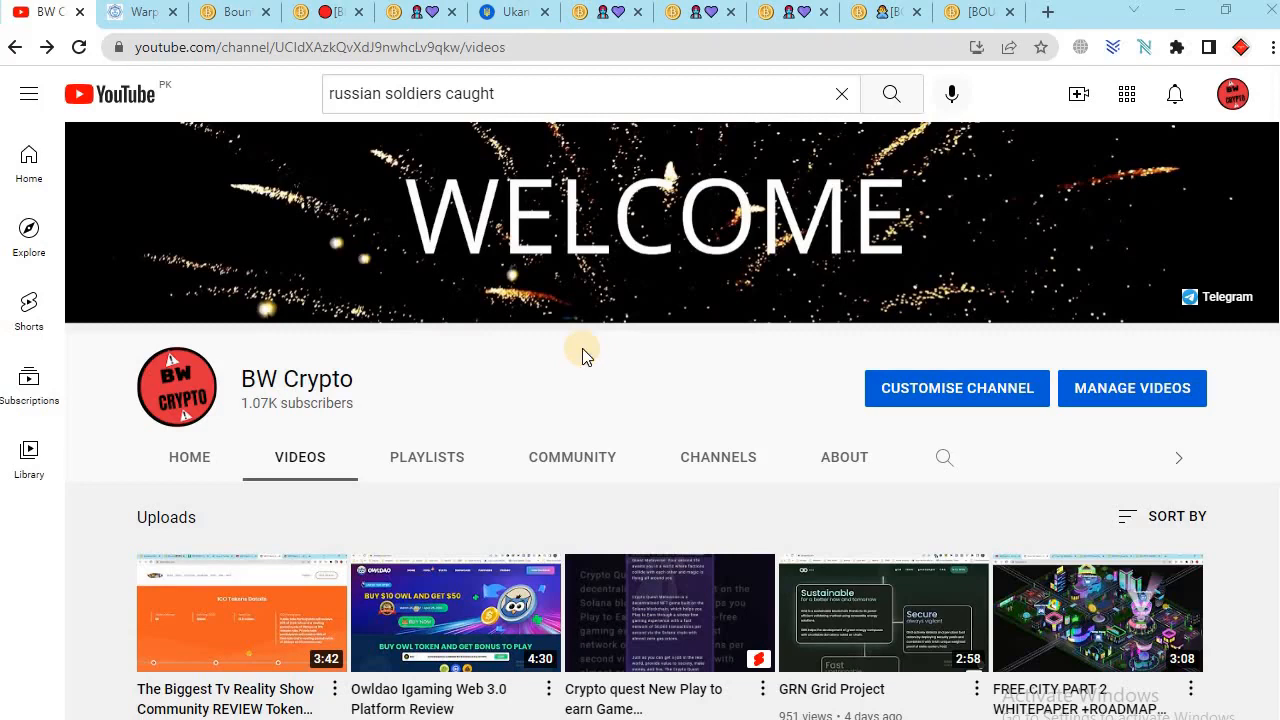
Step: Switch from the BW Crypto YouTube channel to the WarpBeam website
{"action": "left_click", "coordinate": [140, 12]}
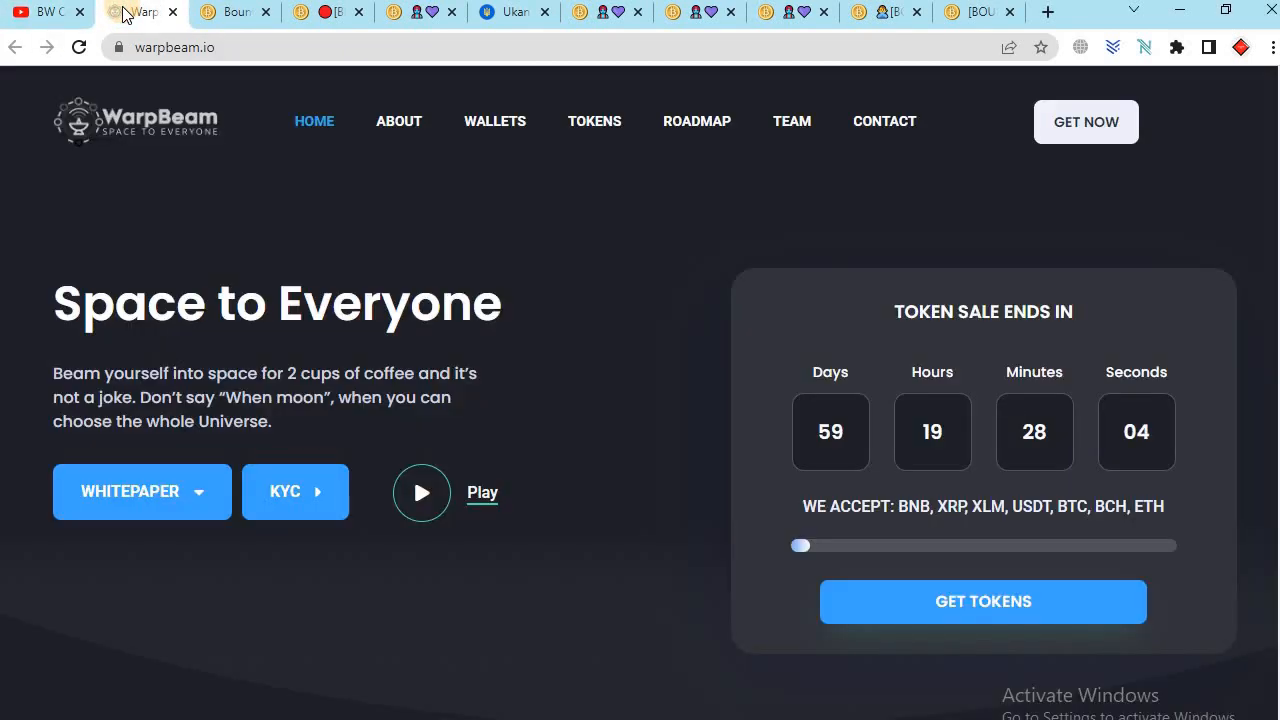
{"action": "mouse_move", "coordinate": [578, 284]}
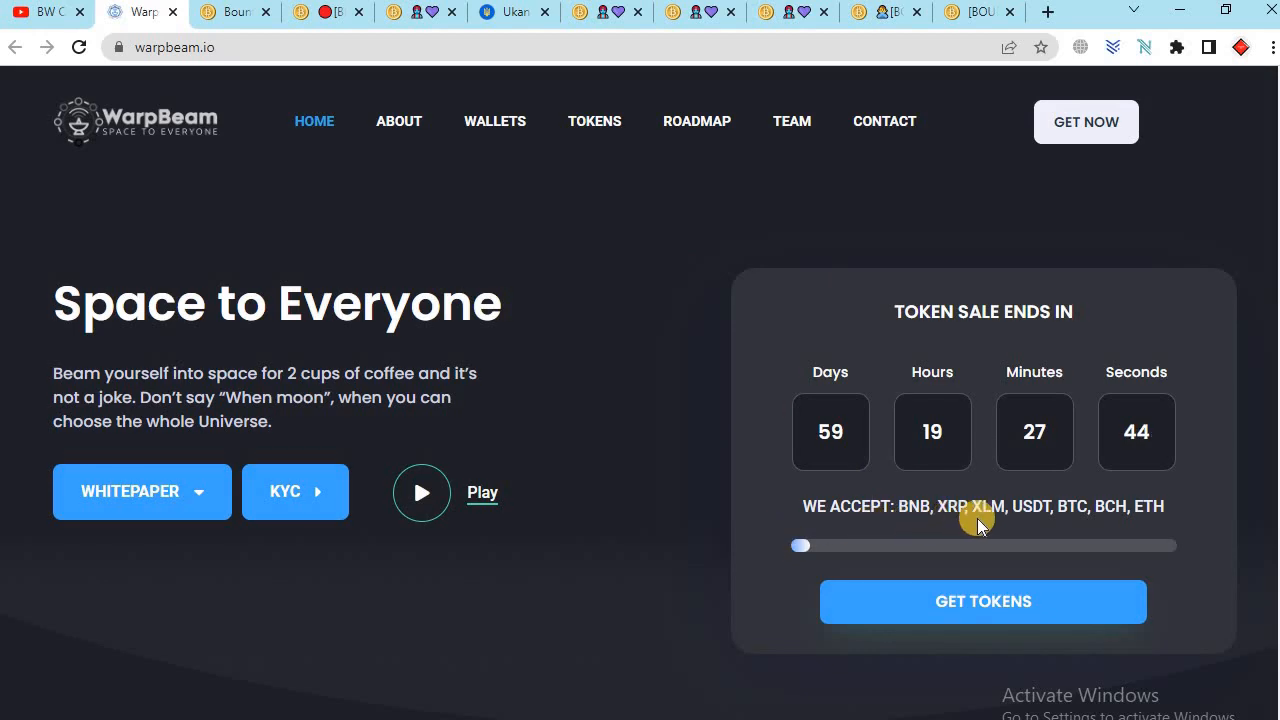
{"action": "mouse_move", "coordinate": [1098, 522]}
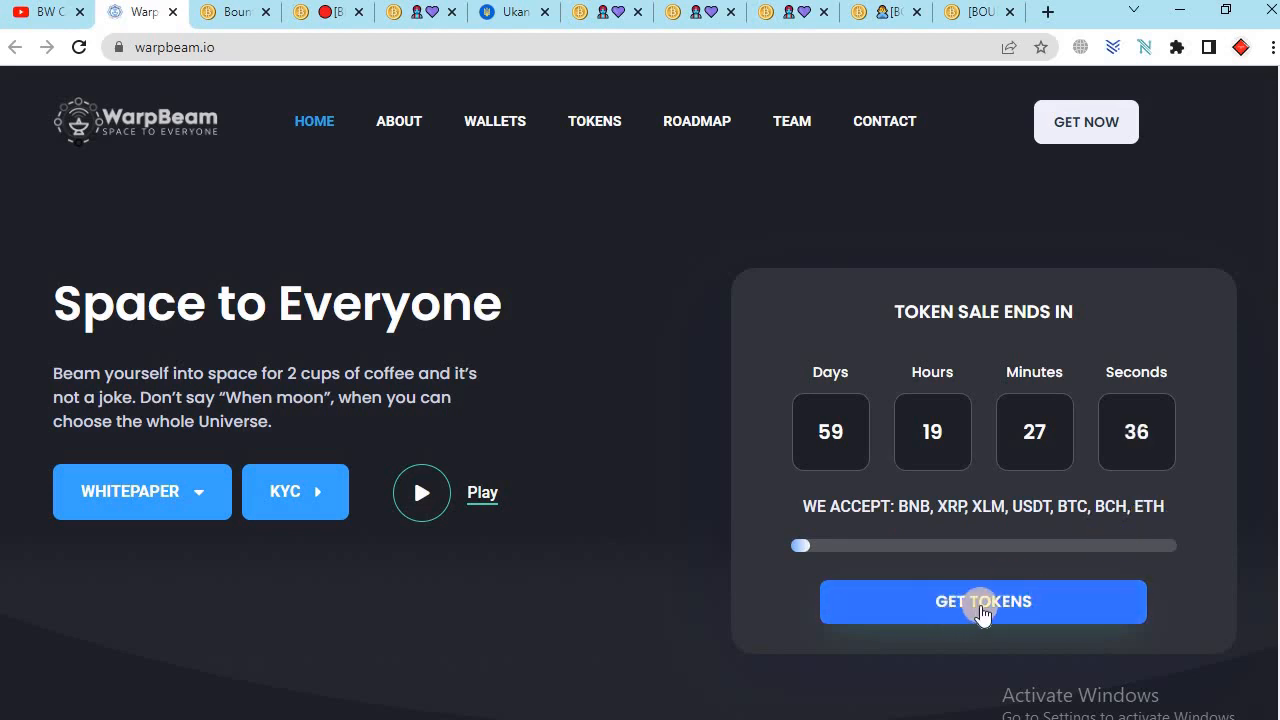
{"action": "left_click", "coordinate": [140, 492]}
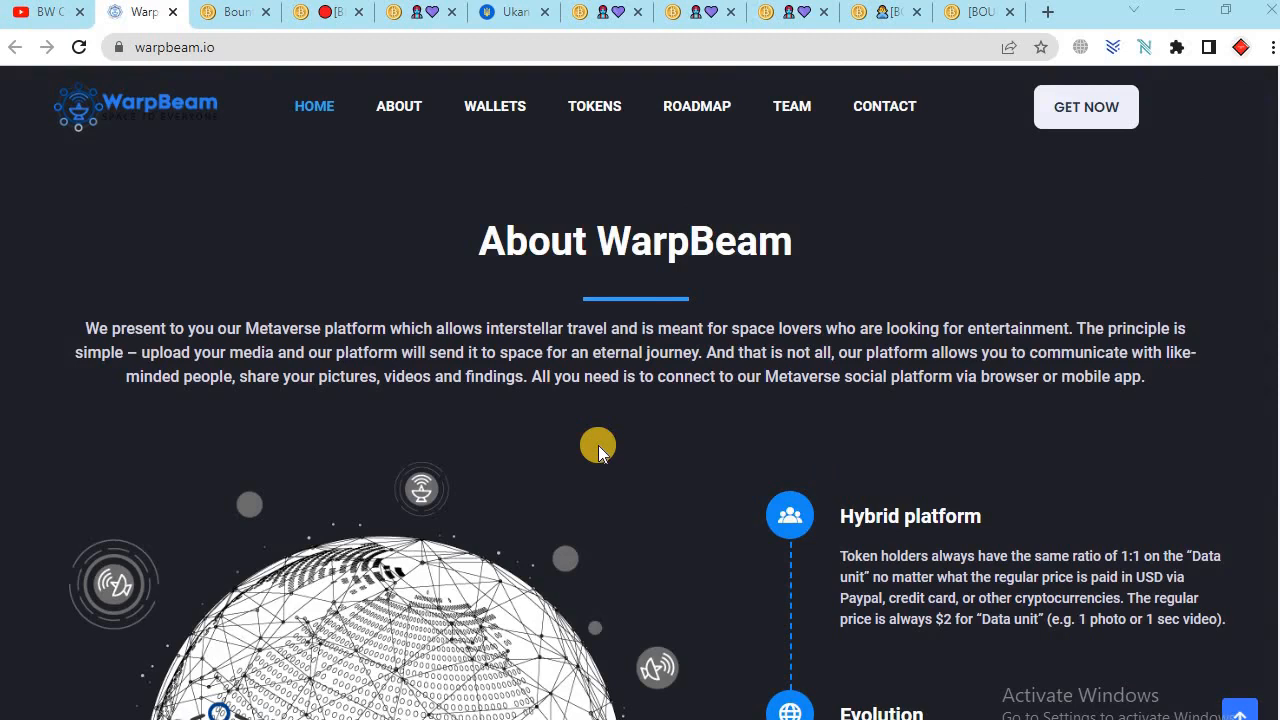
{"action": "mouse_move", "coordinate": [984, 532]}
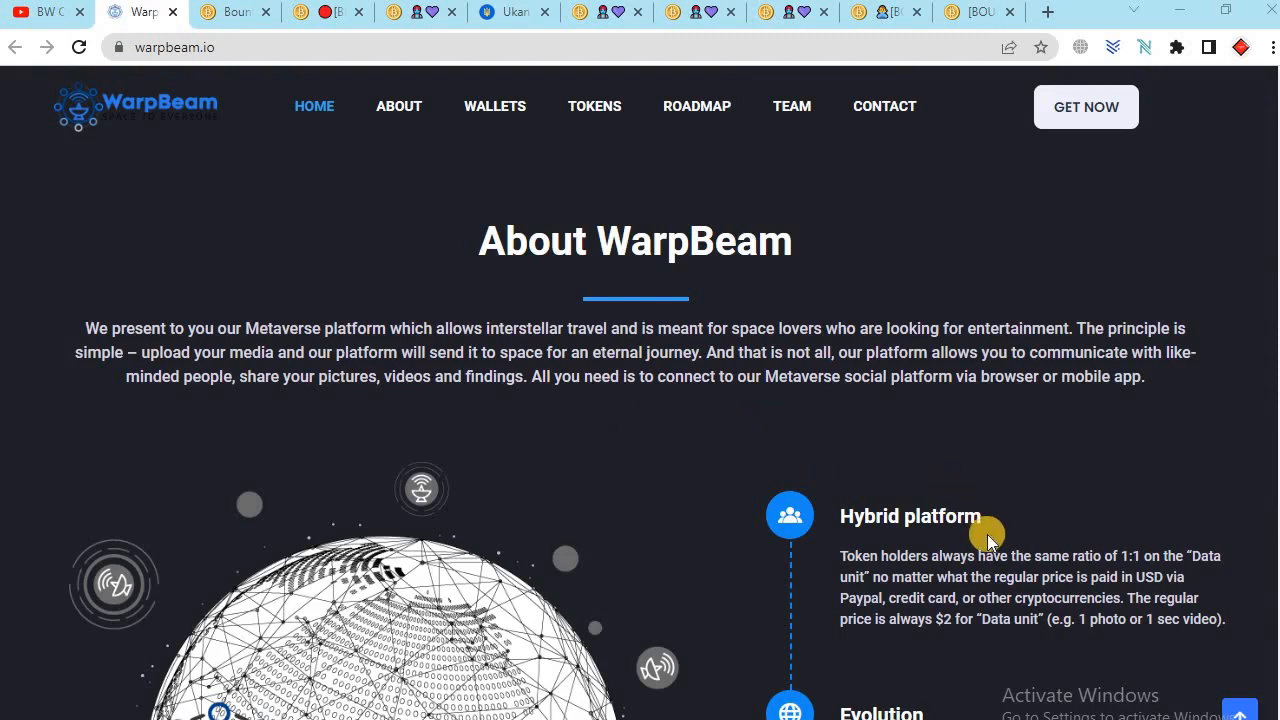
{"action": "mouse_move", "coordinate": [964, 590]}
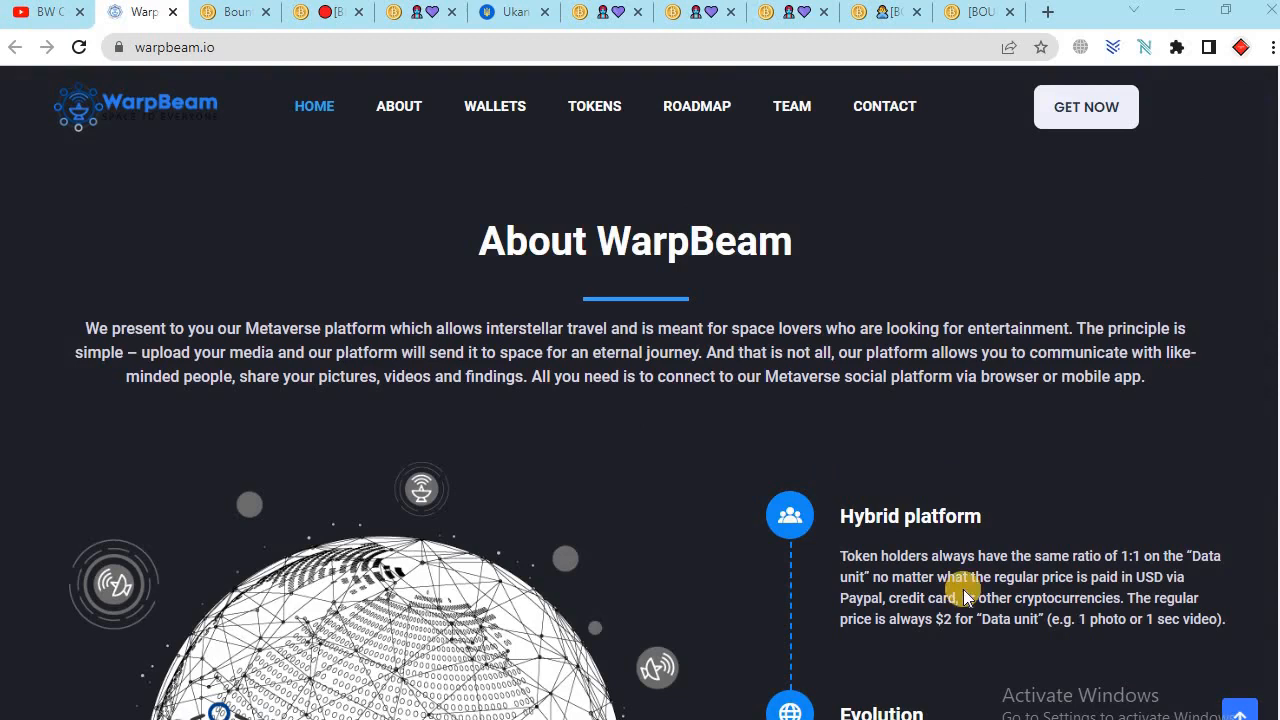
{"action": "mouse_move", "coordinate": [952, 624]}
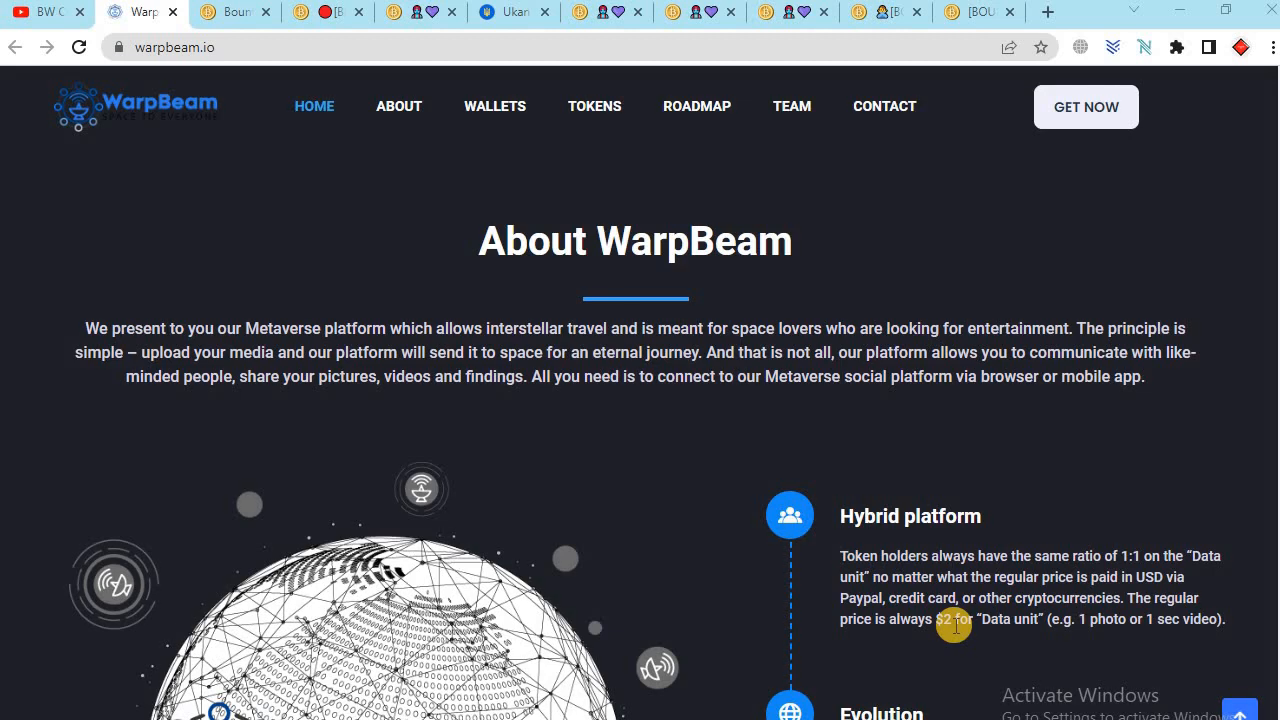
{"action": "mouse_move", "coordinate": [872, 646]}
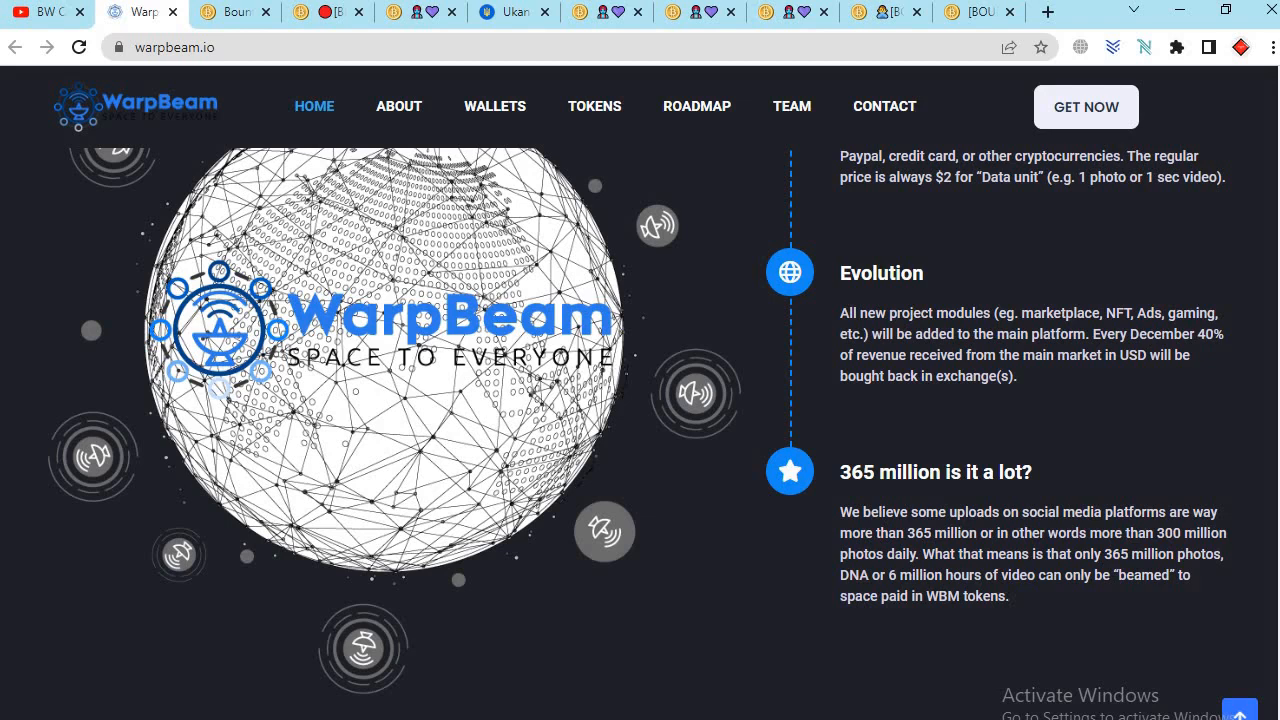
Step: Scroll the About WarpBeam section down past Hybrid platform and Evolution to the 365 million point
{"action": "scroll", "scroll_direction": "down", "scroll_amount": 3}
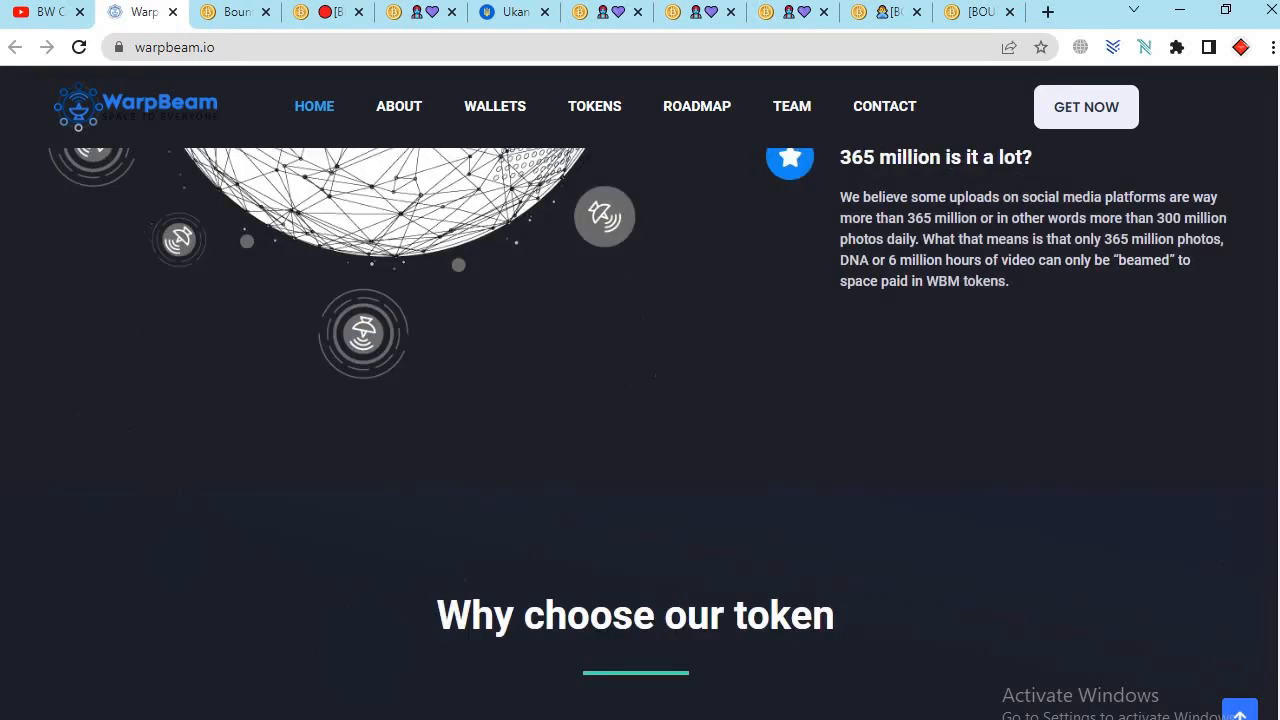
Step: Scroll through the Why choose our token cards down to the Supported wallets section
{"action": "scroll", "scroll_direction": "down", "scroll_amount": 3}
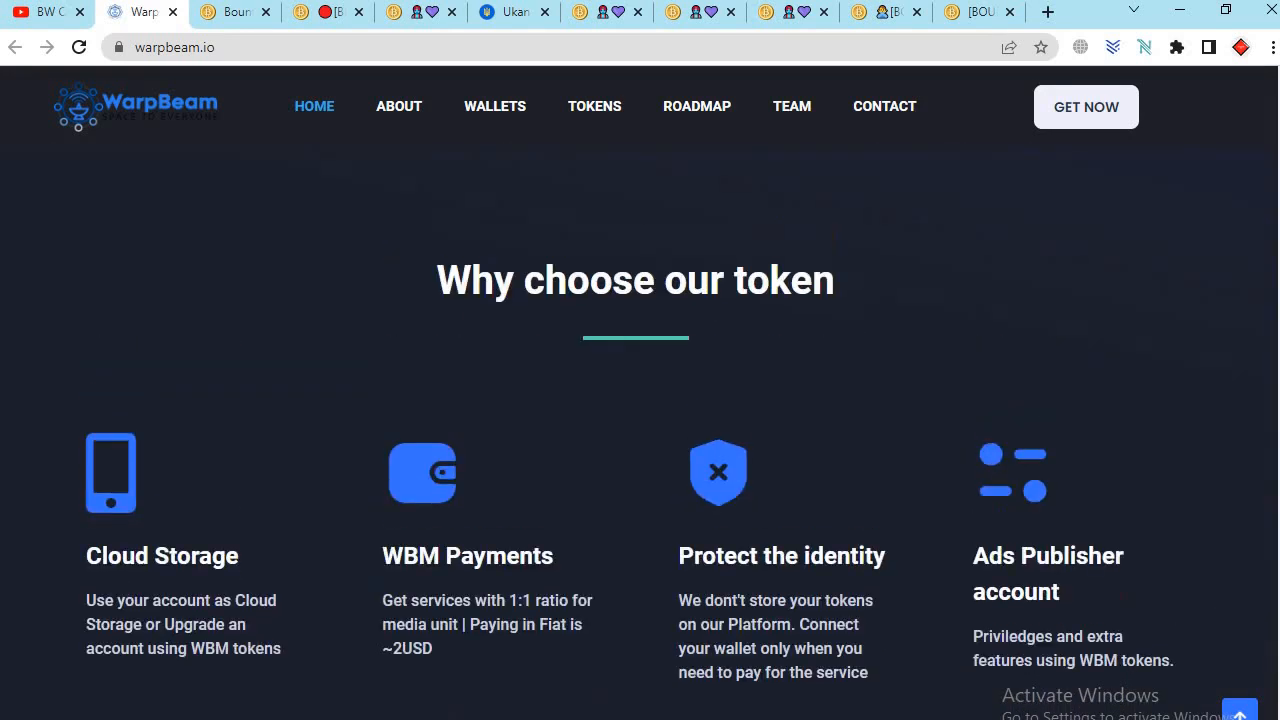
{"action": "scroll", "scroll_direction": "down", "scroll_amount": 3}
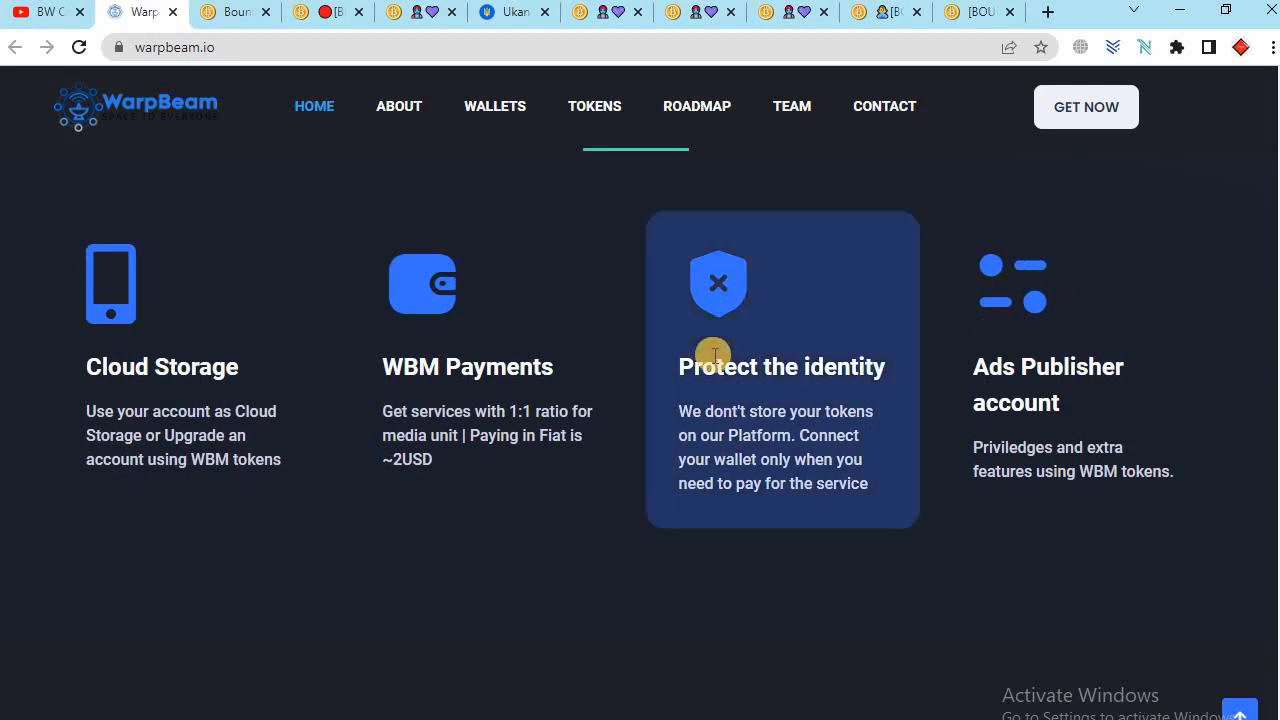
{"action": "mouse_move", "coordinate": [982, 378]}
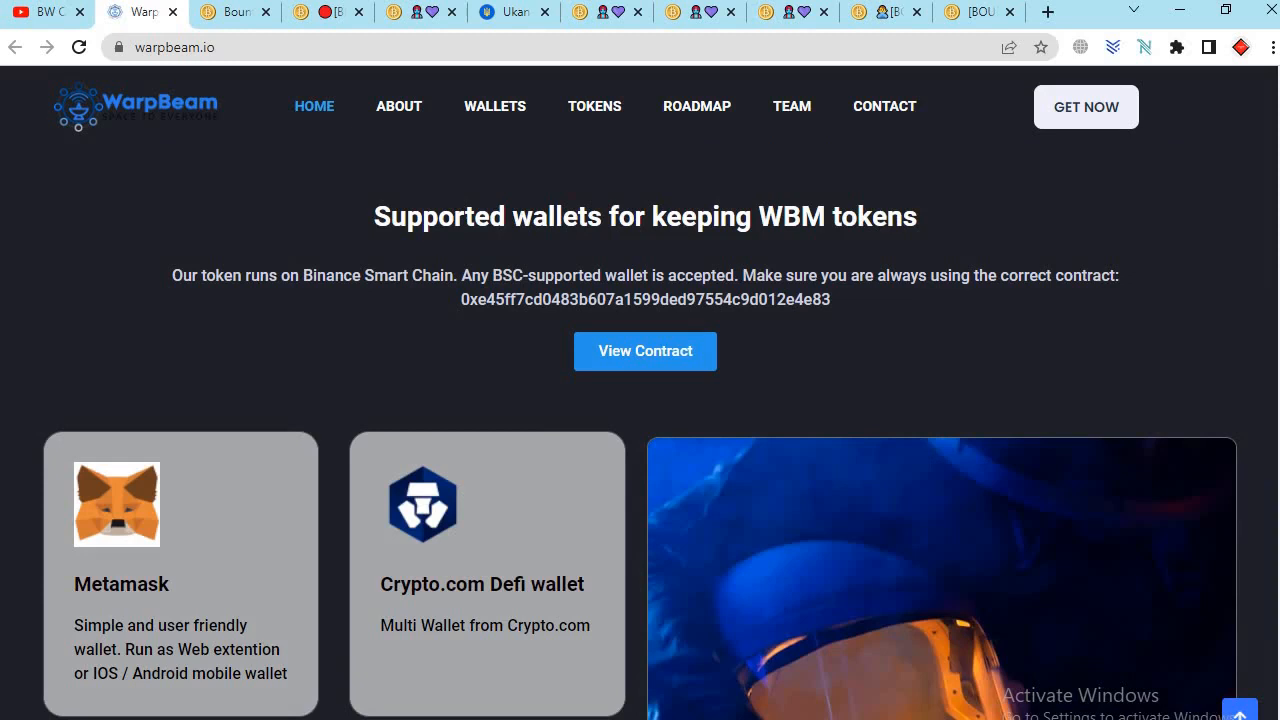
Step: Scroll past the Metamask, Crypto.com, Coinbase and Trust Wallet cards to the app video and allocation chart
{"action": "scroll", "scroll_direction": "down", "scroll_amount": 3}
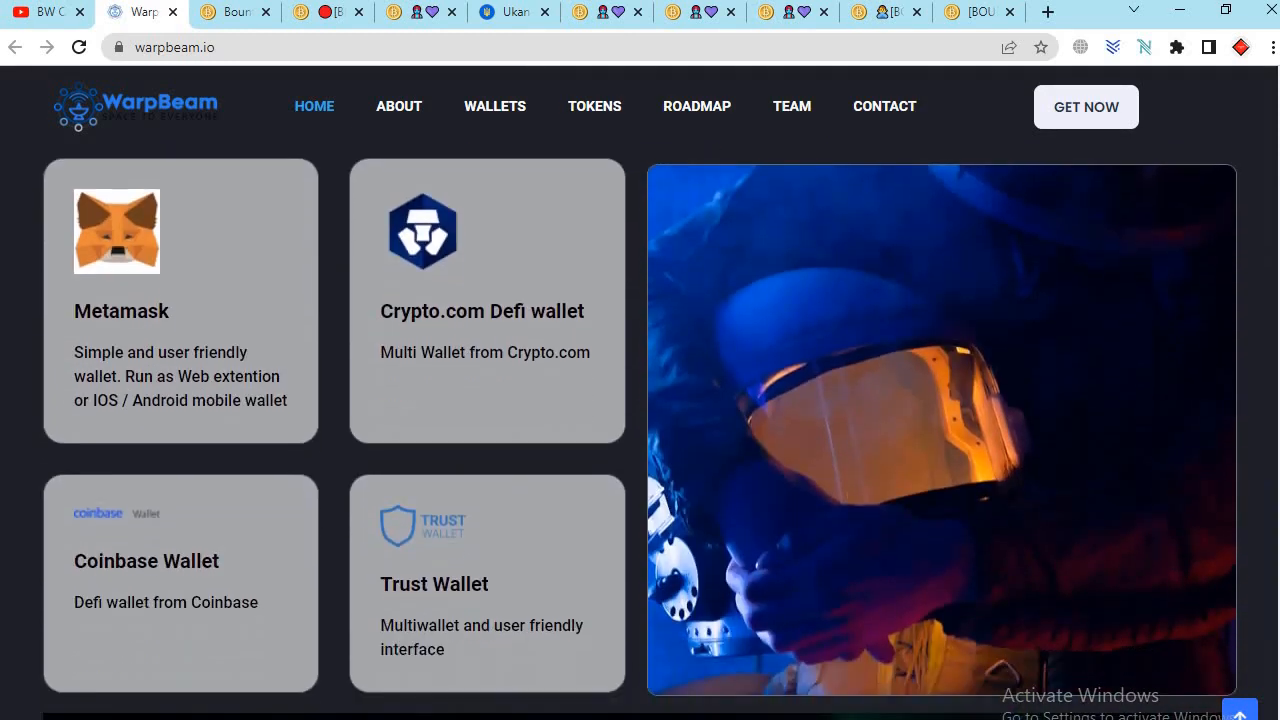
{"action": "scroll", "scroll_direction": "down", "scroll_amount": 3}
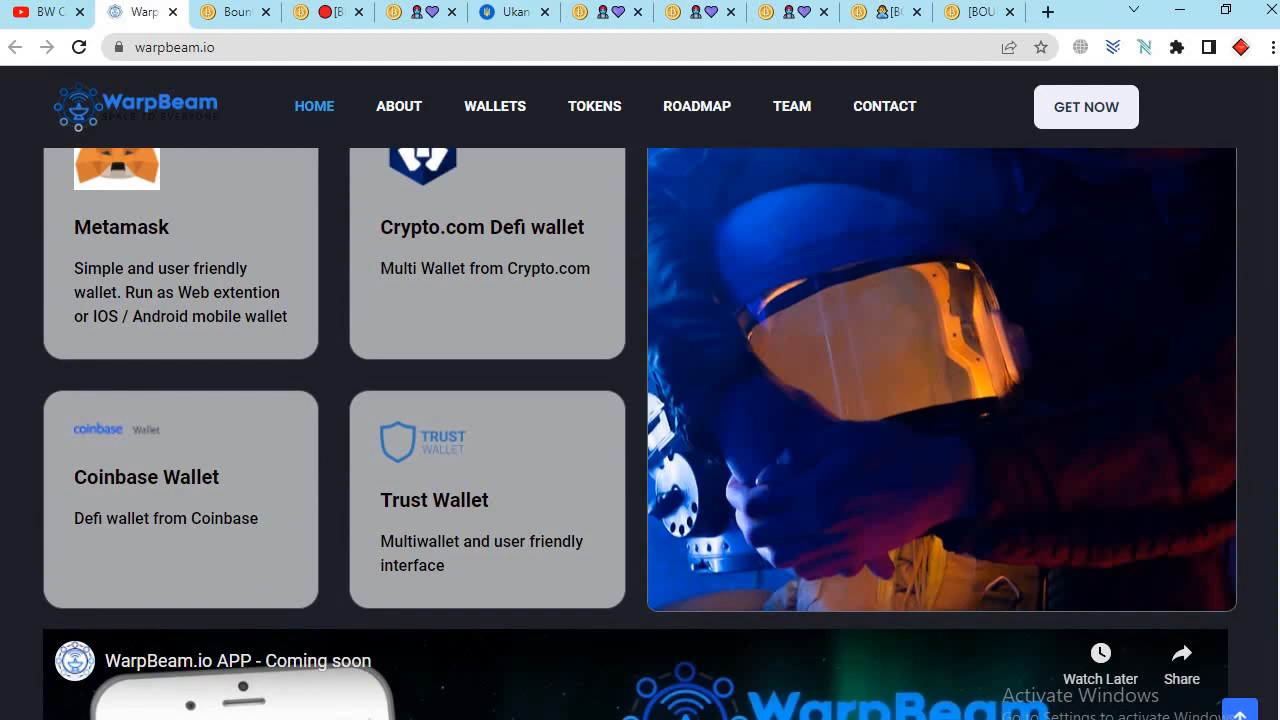
{"action": "scroll", "scroll_direction": "down", "scroll_amount": 3}
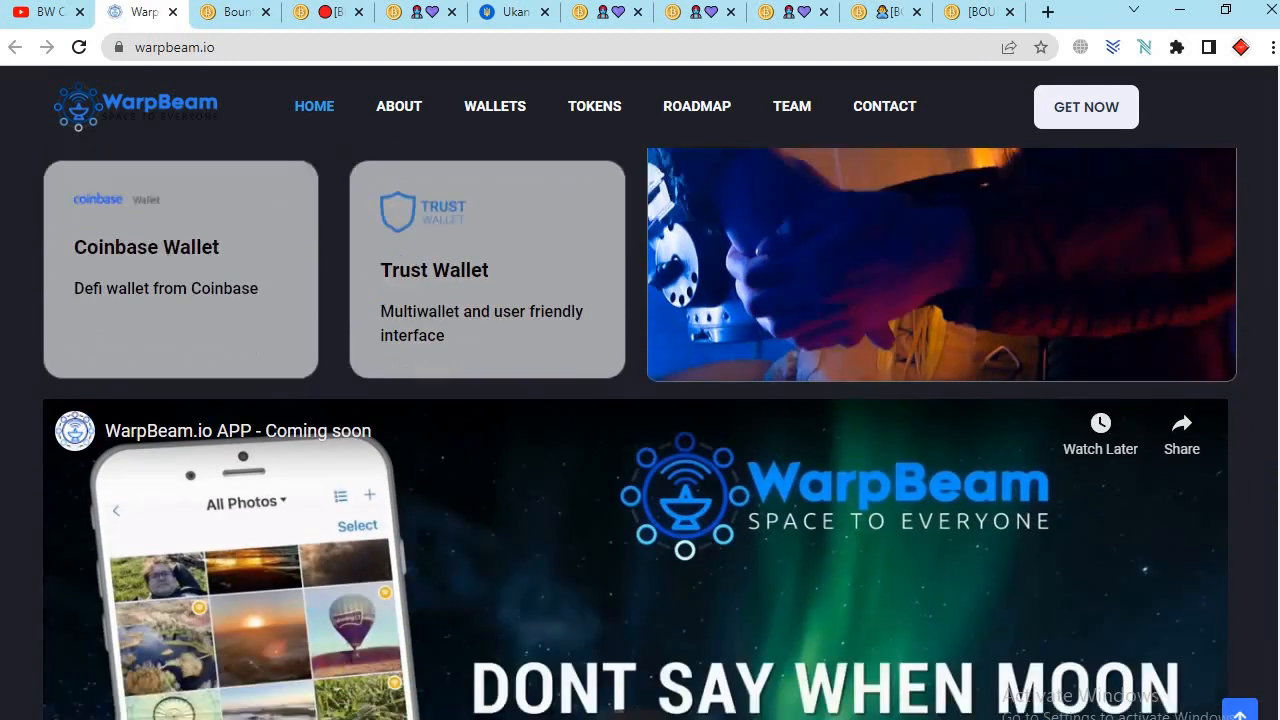
{"action": "scroll", "scroll_direction": "down", "scroll_amount": 3}
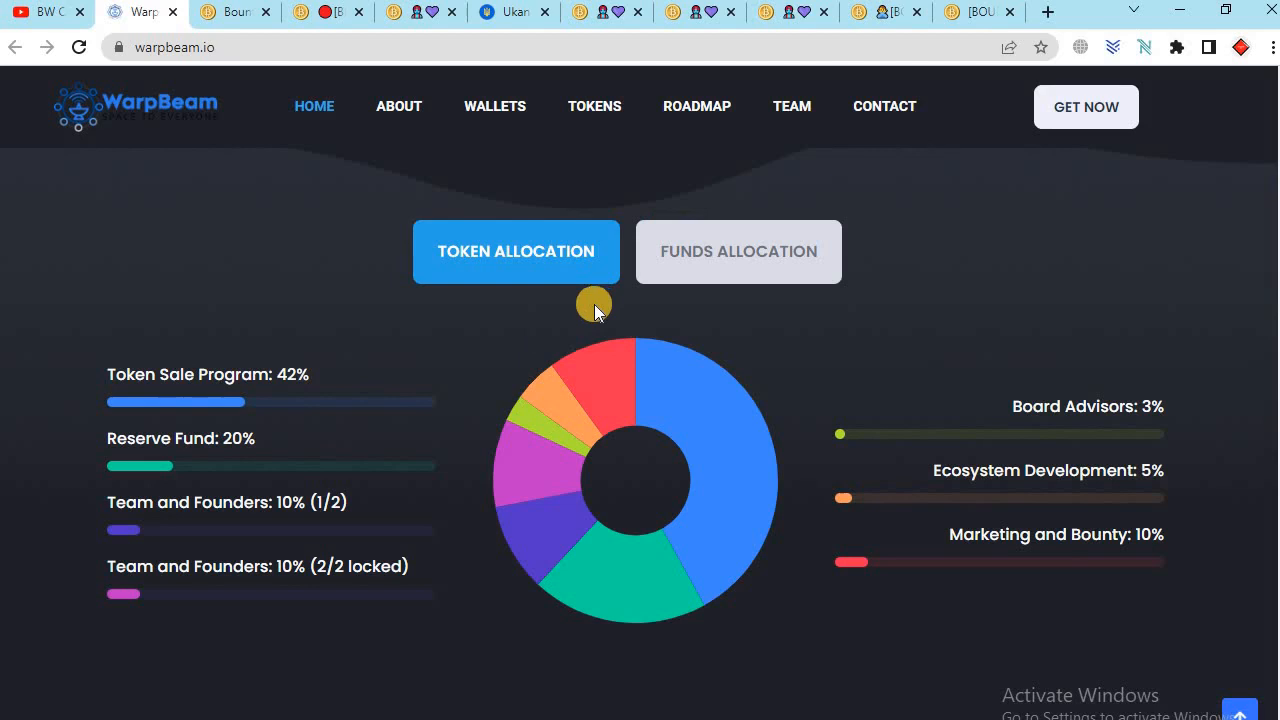
{"action": "mouse_move", "coordinate": [324, 332]}
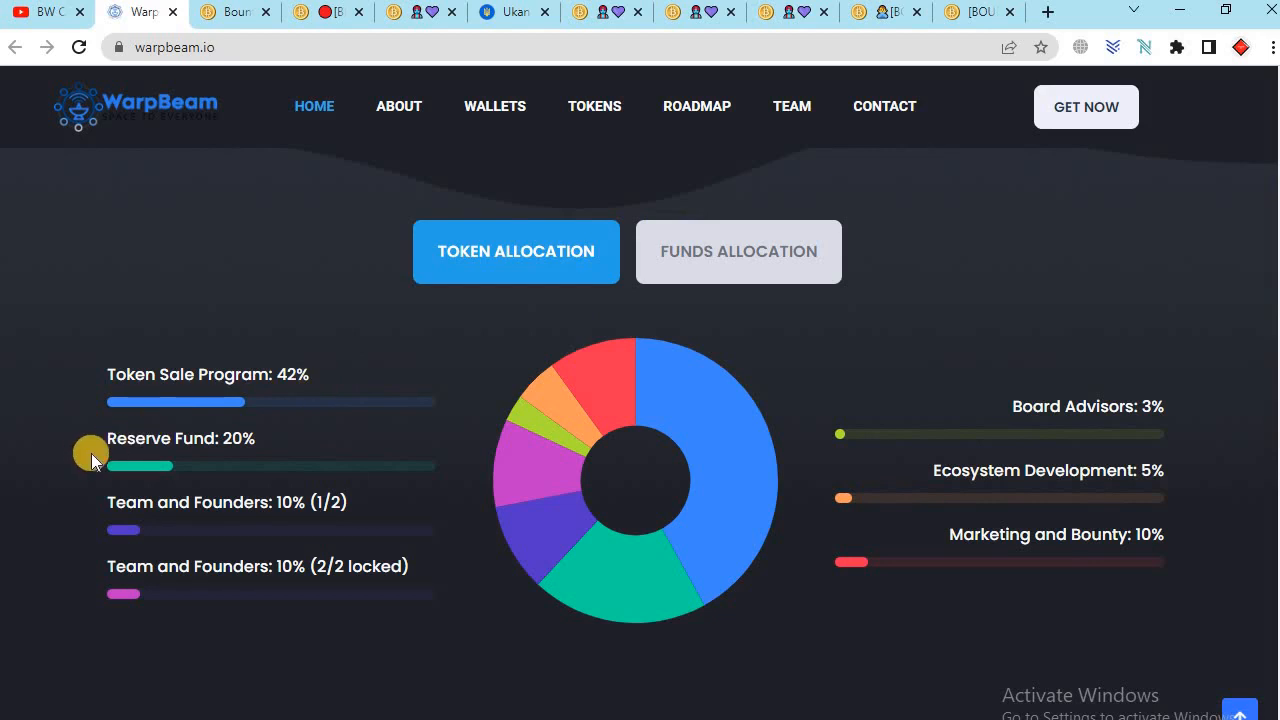
{"action": "mouse_move", "coordinate": [156, 512]}
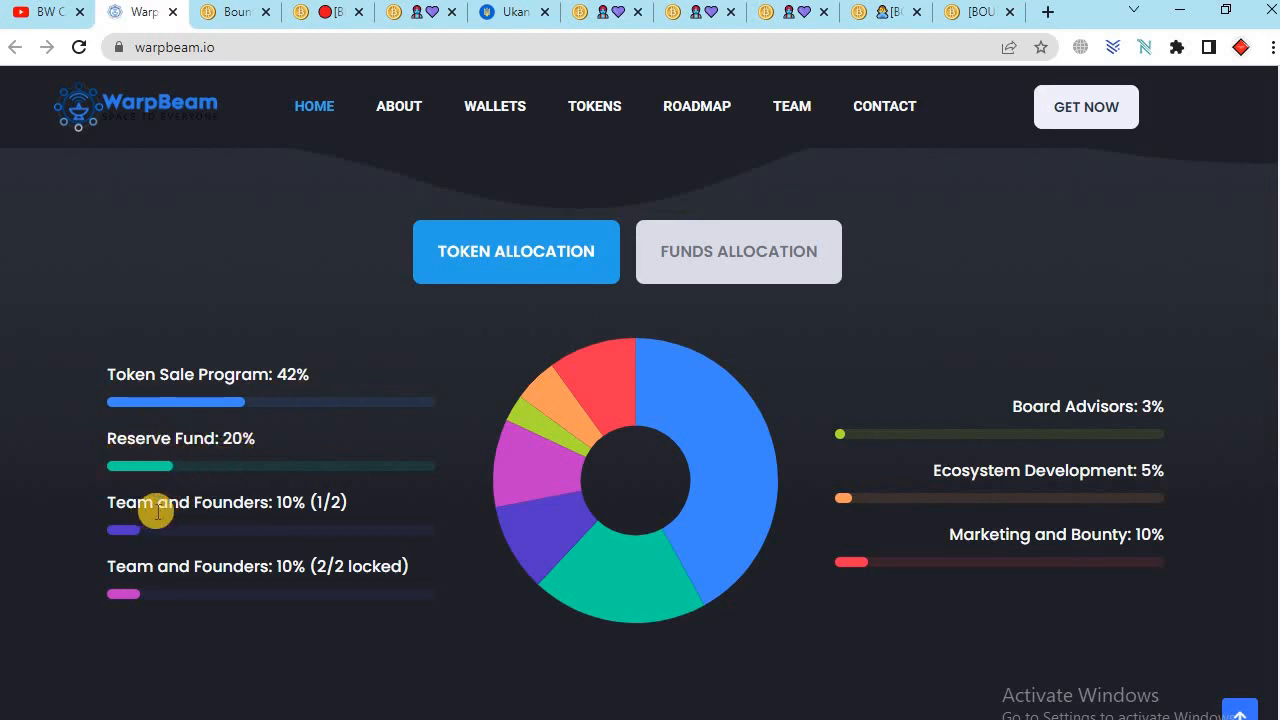
{"action": "mouse_move", "coordinate": [156, 584]}
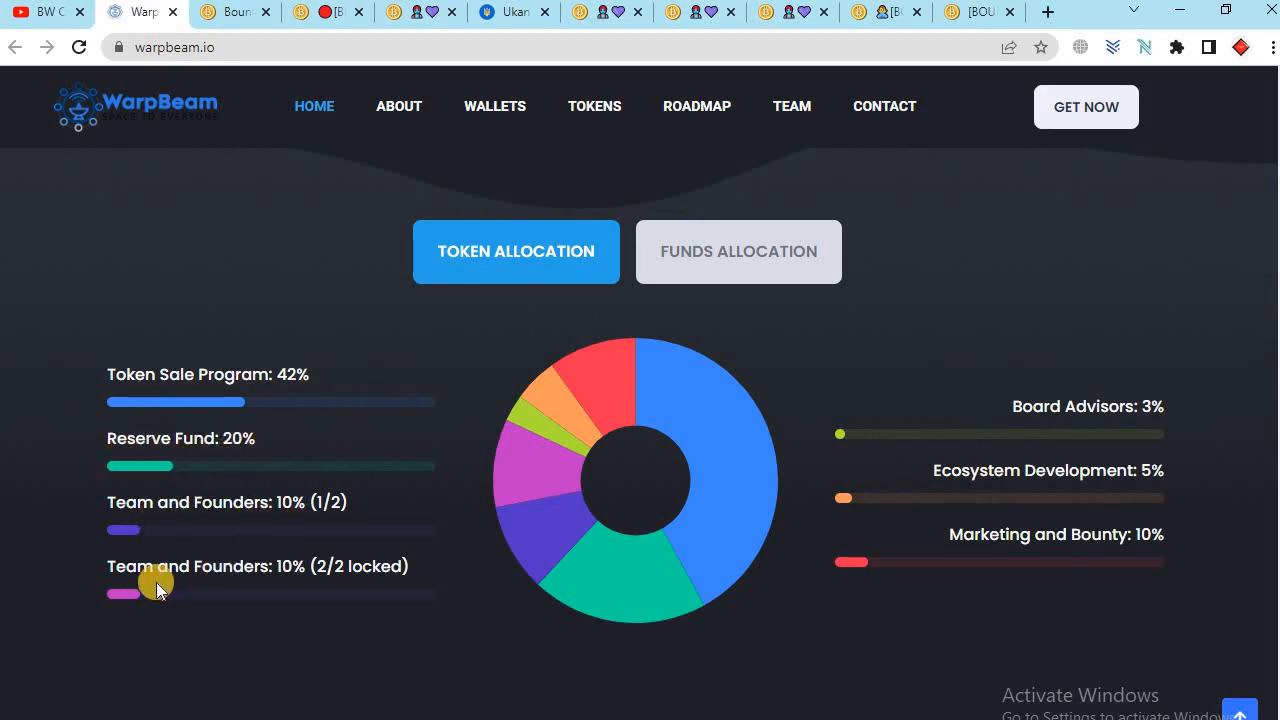
{"action": "mouse_move", "coordinate": [1018, 456]}
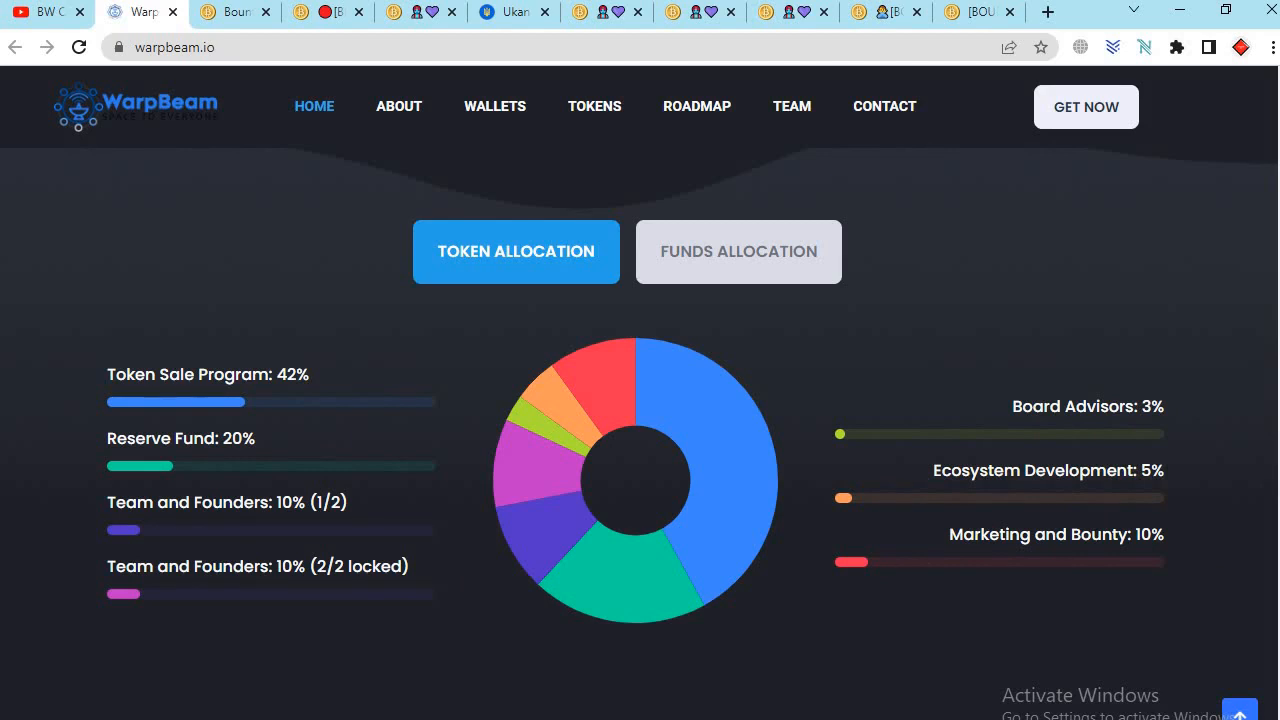
Step: Scroll the ICO Token Details down through sale dates, HardCap, exchange rate and Distribution I
{"action": "scroll", "scroll_direction": "down", "scroll_amount": 3}
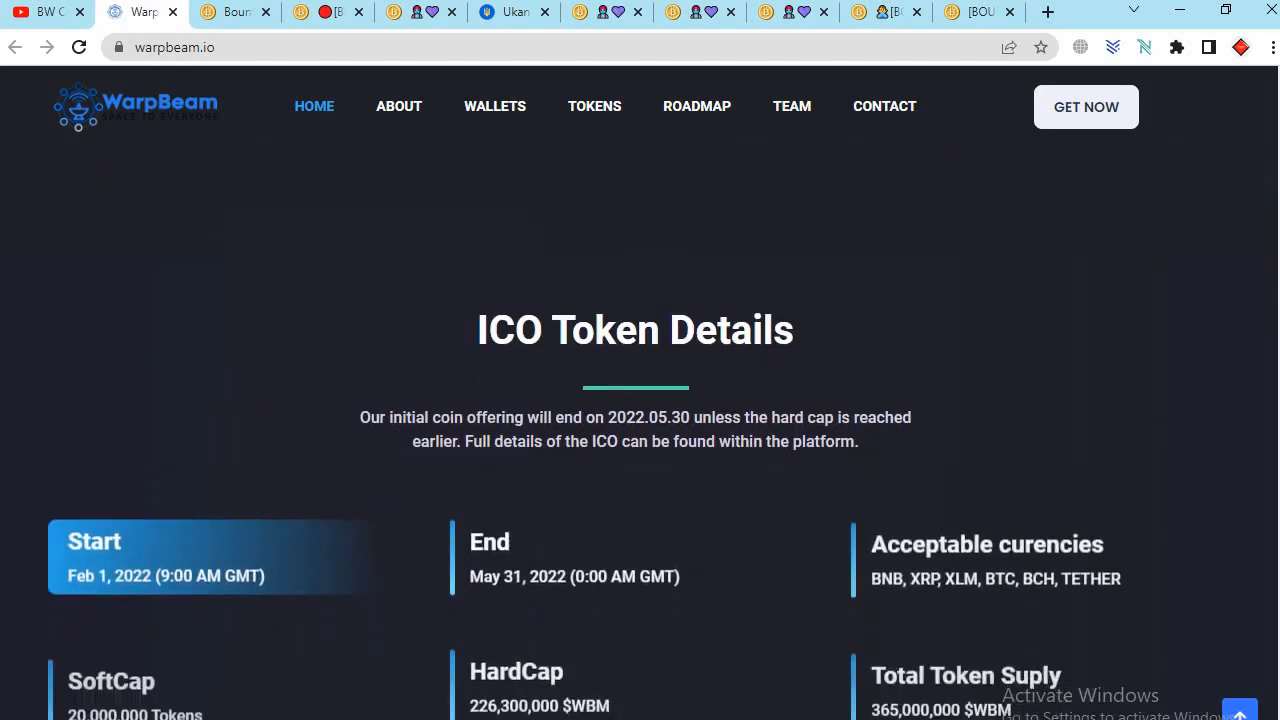
{"action": "scroll", "scroll_direction": "down", "scroll_amount": 3}
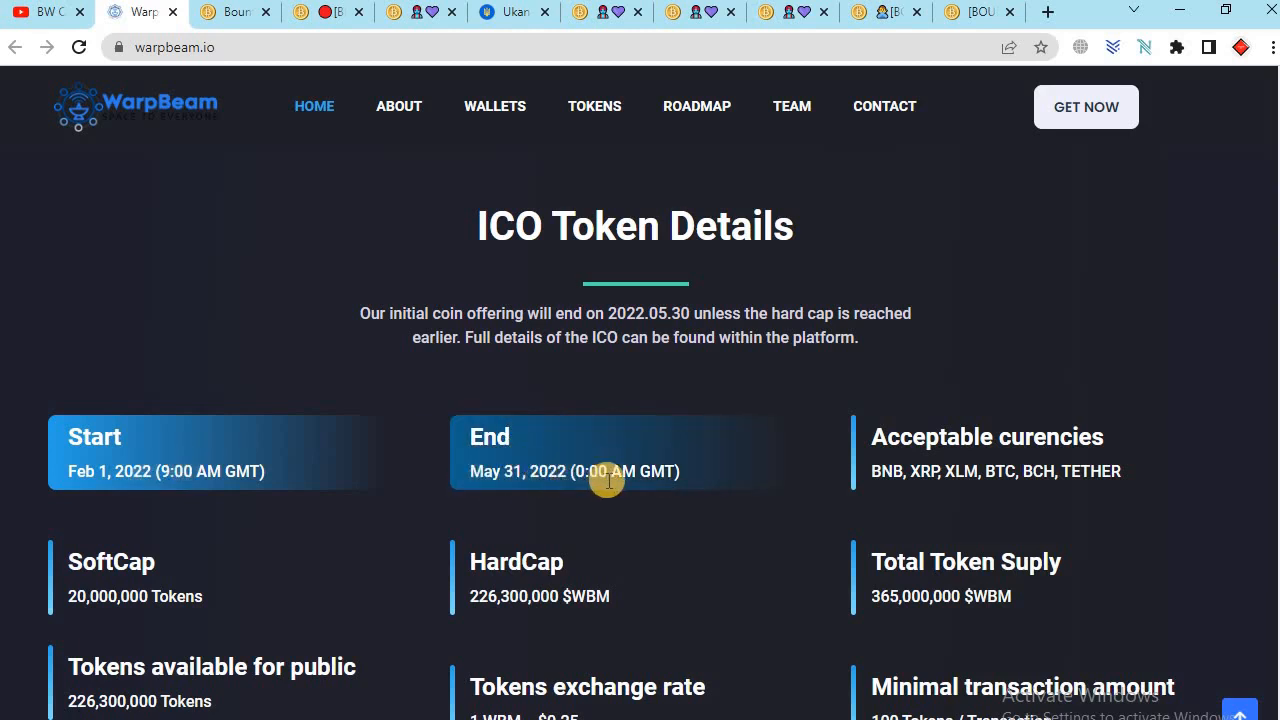
{"action": "mouse_move", "coordinate": [916, 474]}
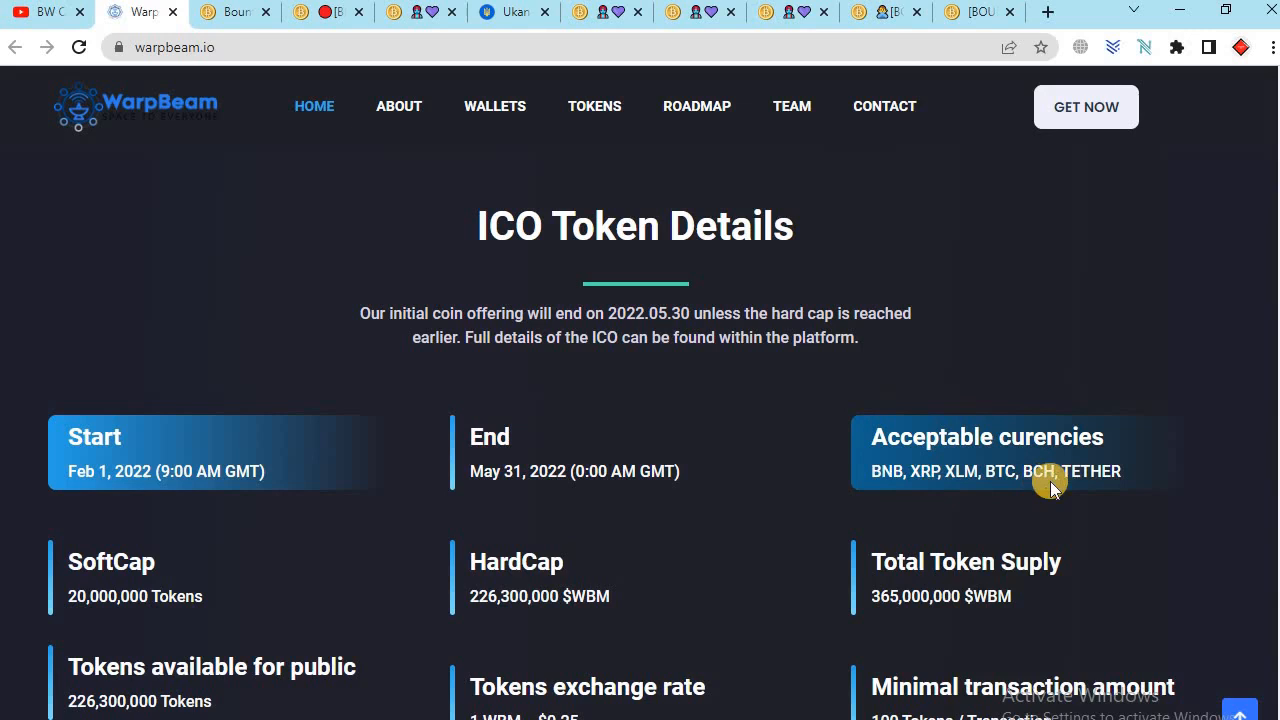
{"action": "mouse_move", "coordinate": [134, 604]}
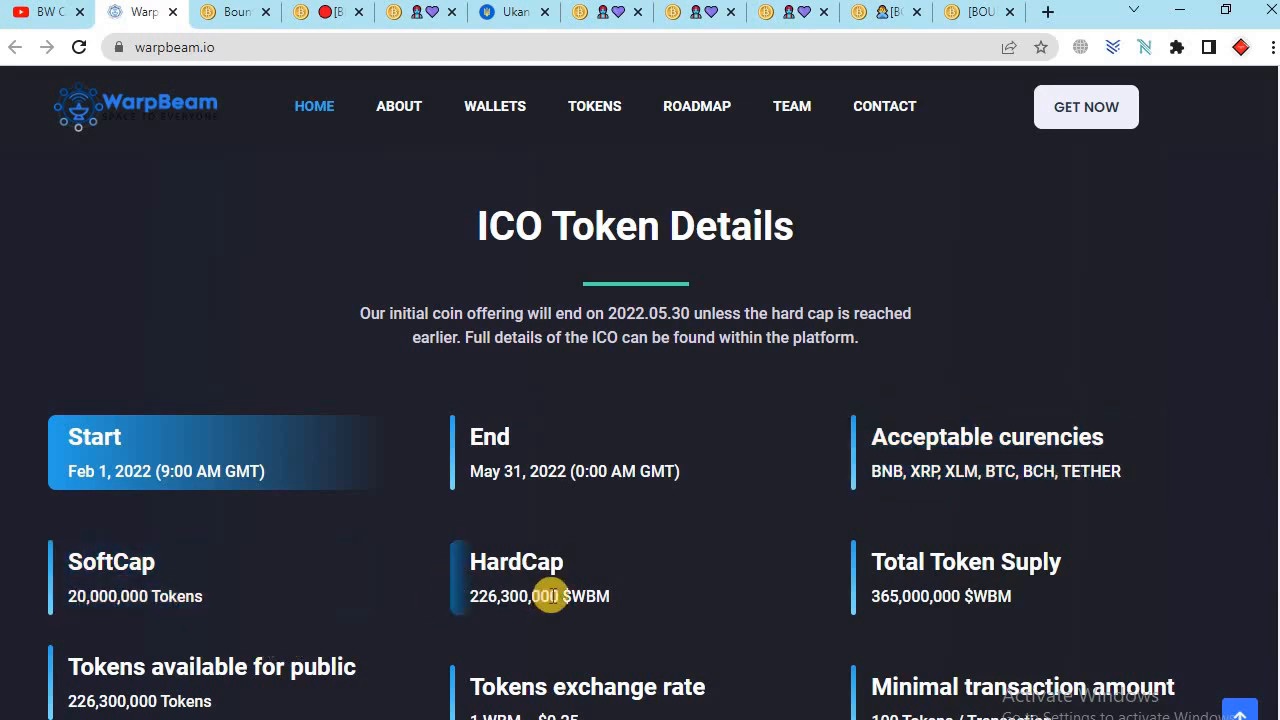
{"action": "mouse_move", "coordinate": [1012, 616]}
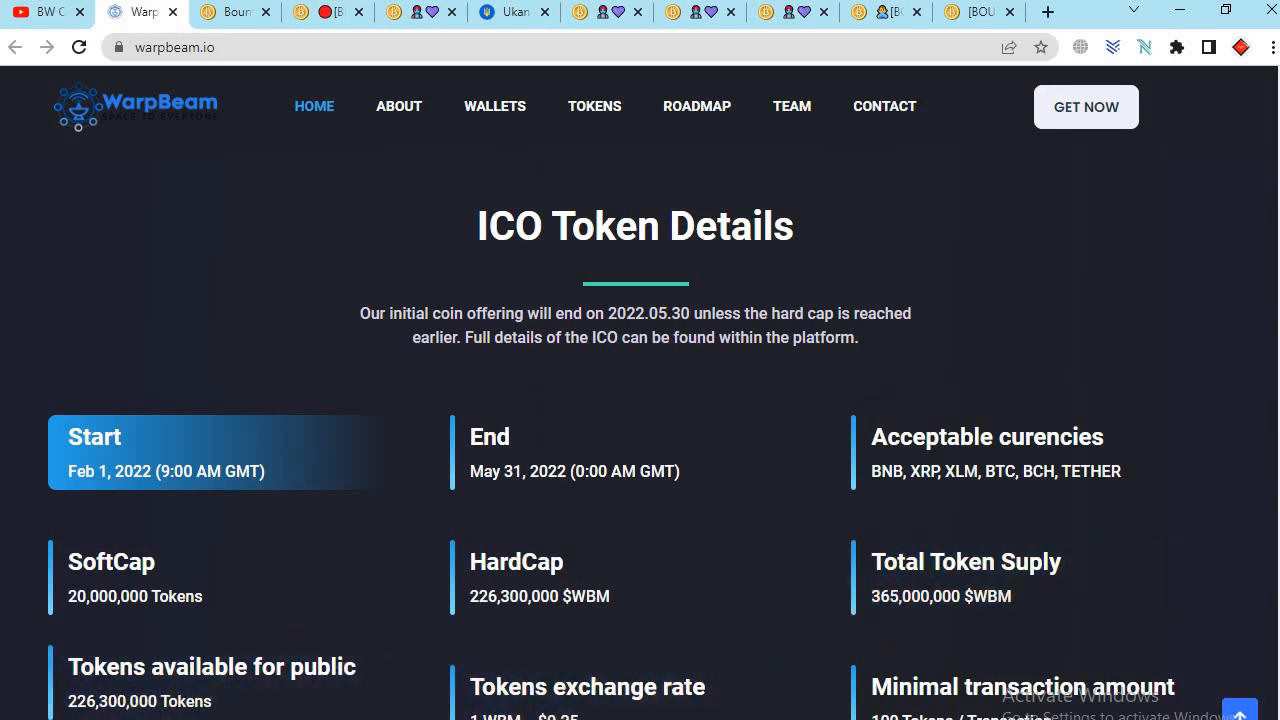
{"action": "scroll", "scroll_direction": "down", "scroll_amount": 3}
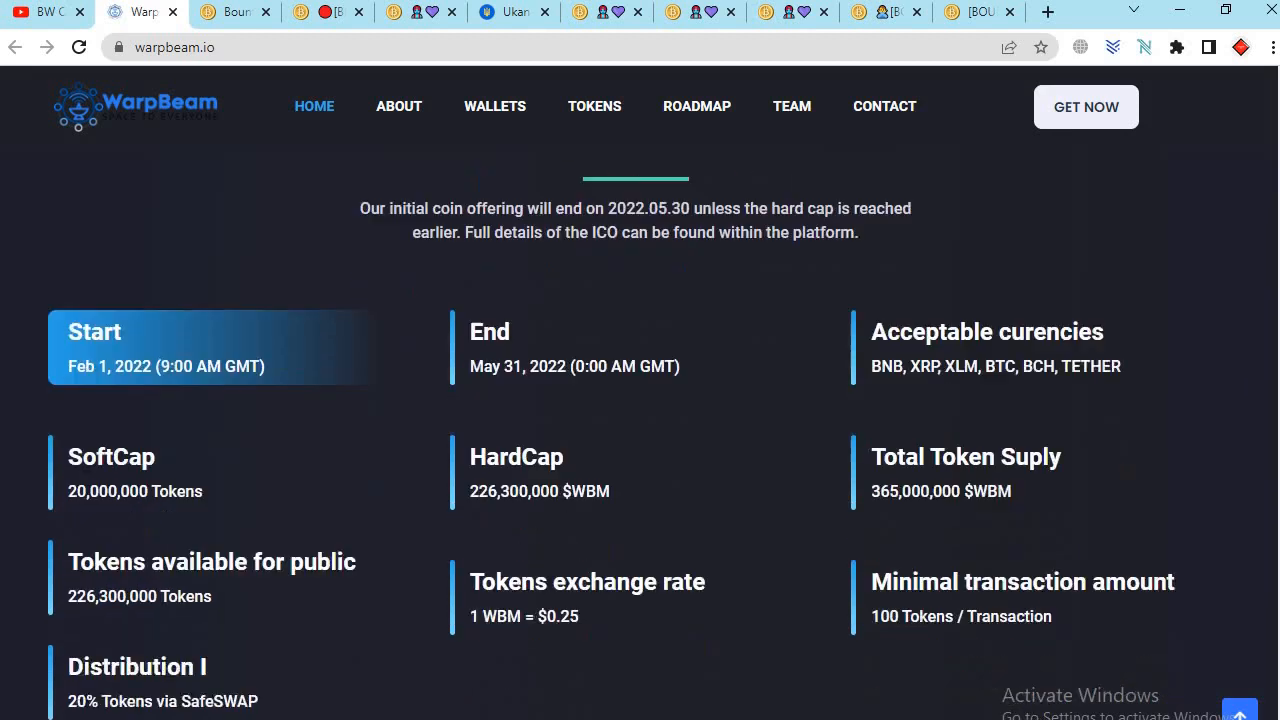
Step: Scroll through the Sale token timeline and COVID delay notice to the FAQ with Restrictions expanded
{"action": "scroll", "scroll_direction": "down", "scroll_amount": 3}
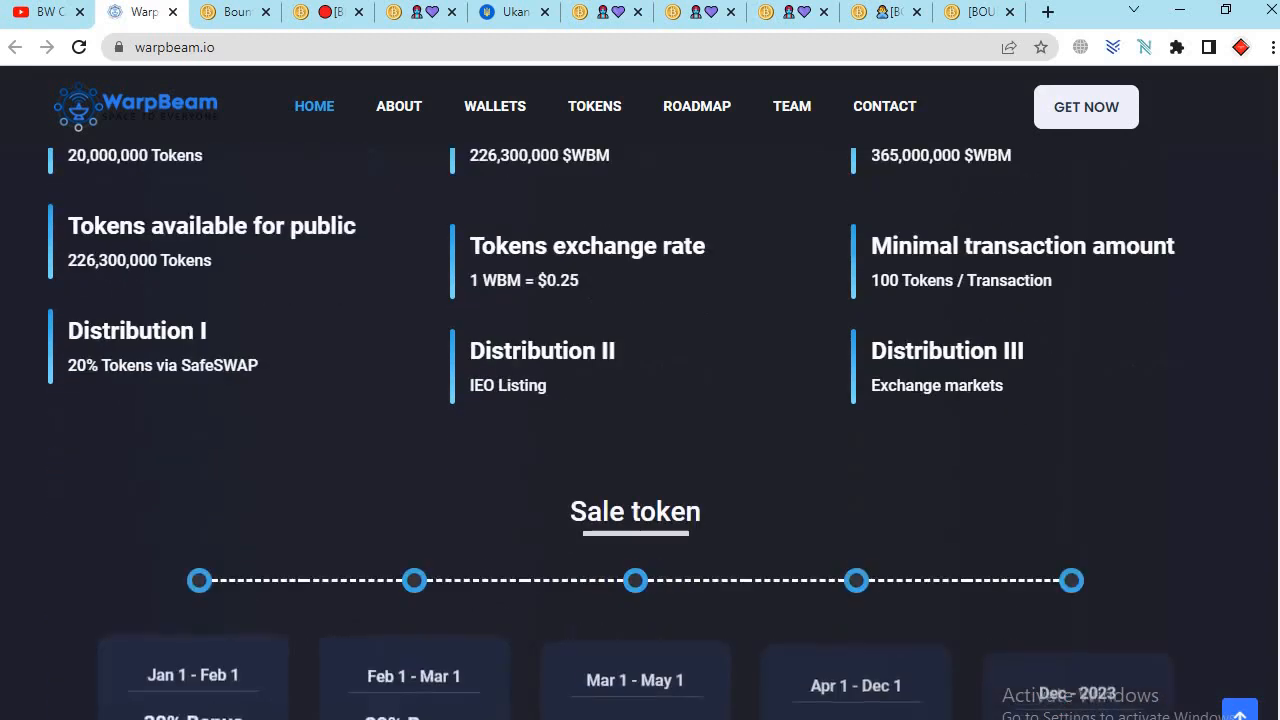
{"action": "scroll", "scroll_direction": "down", "scroll_amount": 3}
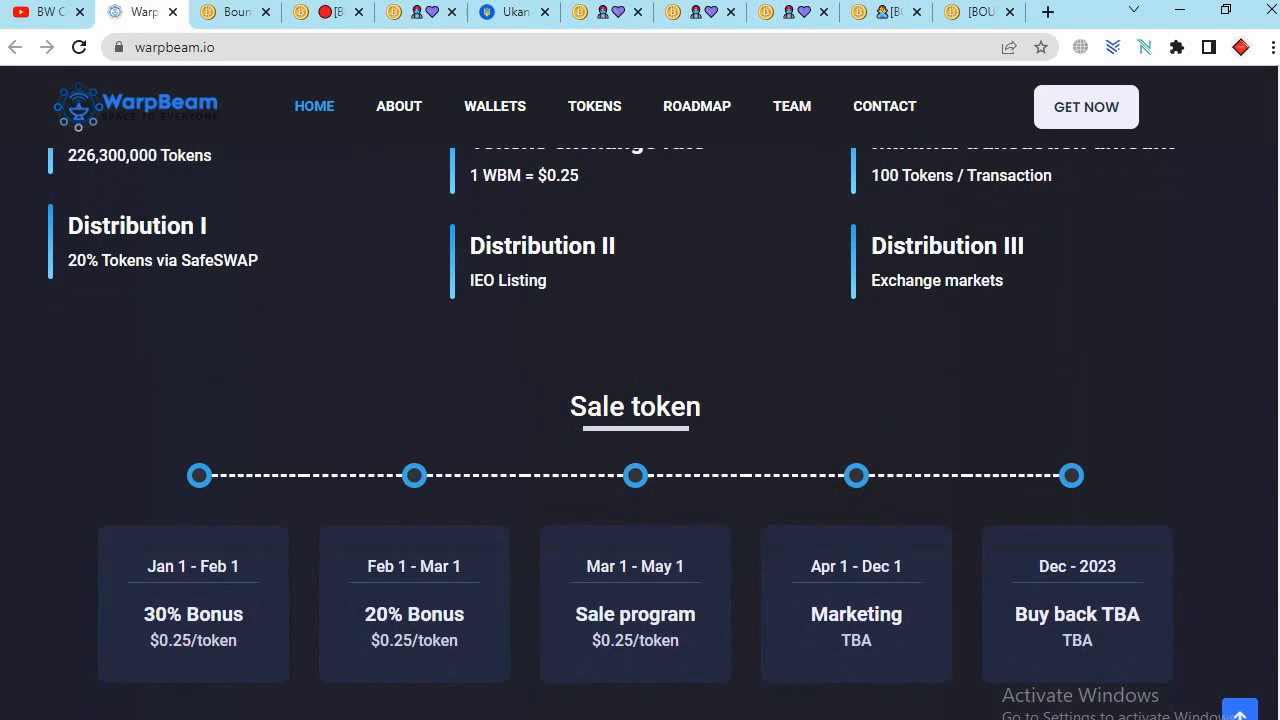
{"action": "scroll", "scroll_direction": "down", "scroll_amount": 3}
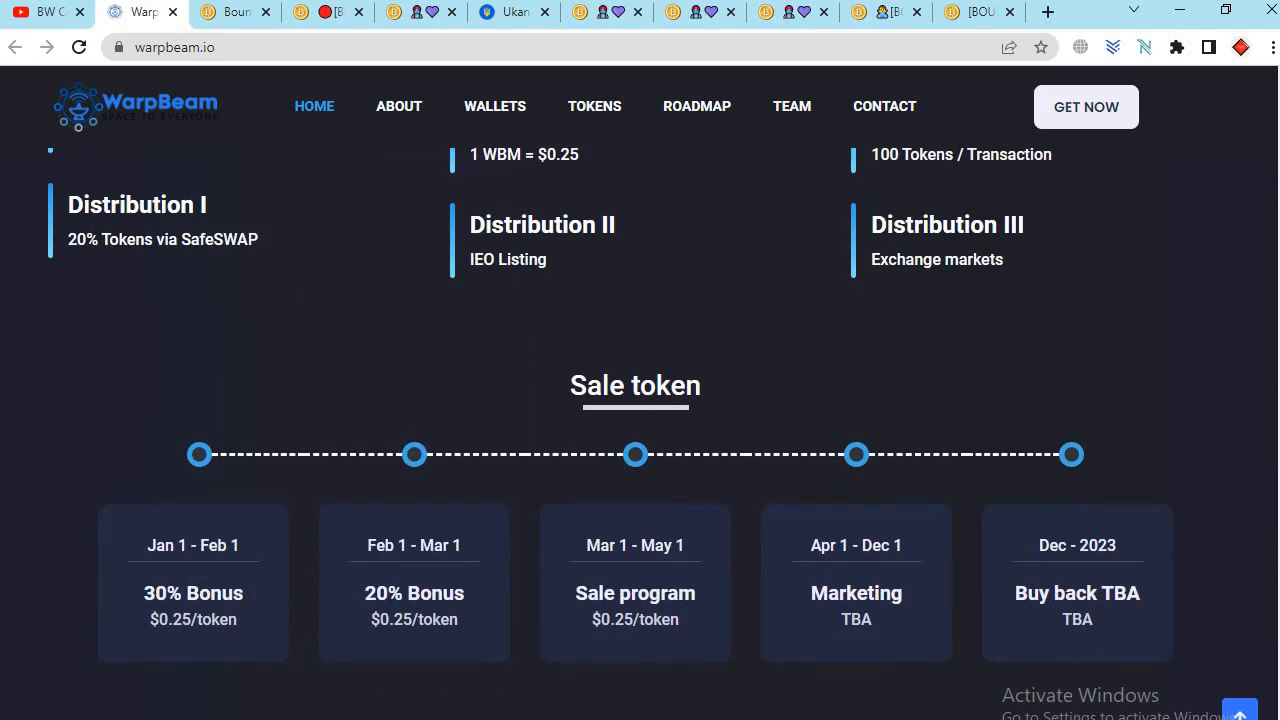
{"action": "scroll", "scroll_direction": "down", "scroll_amount": 3}
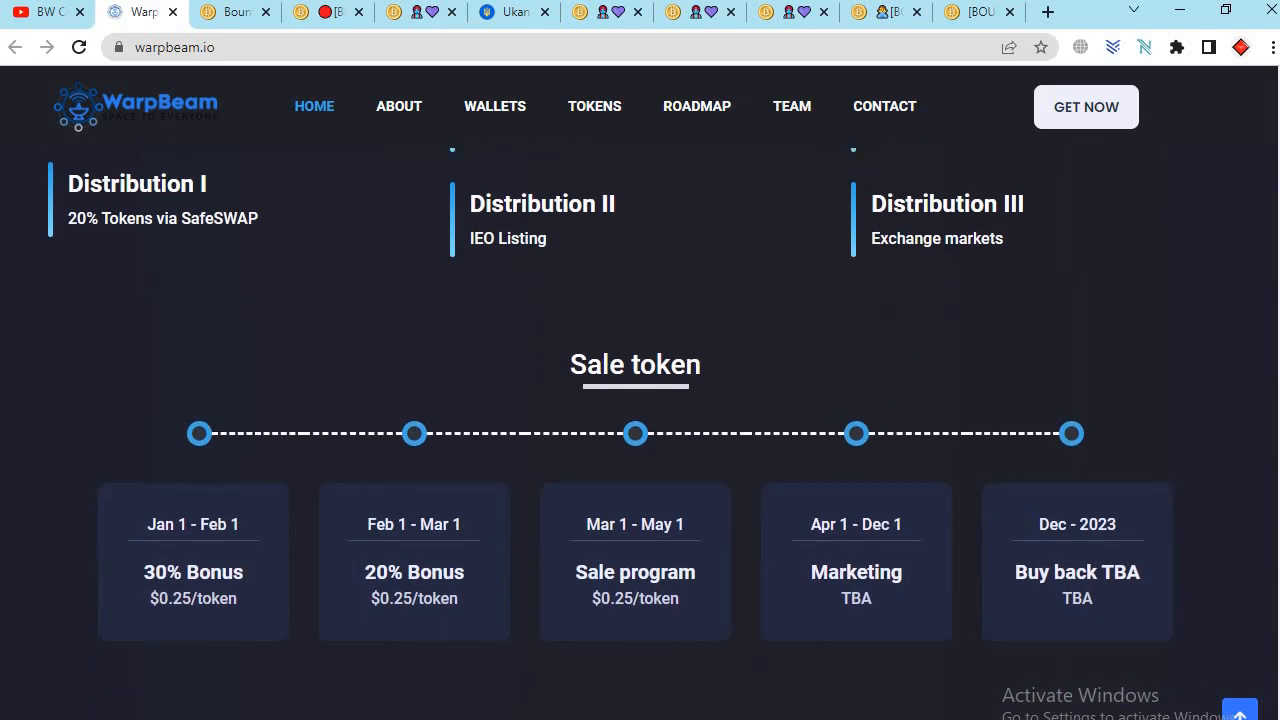
{"action": "scroll", "scroll_direction": "down", "scroll_amount": 3}
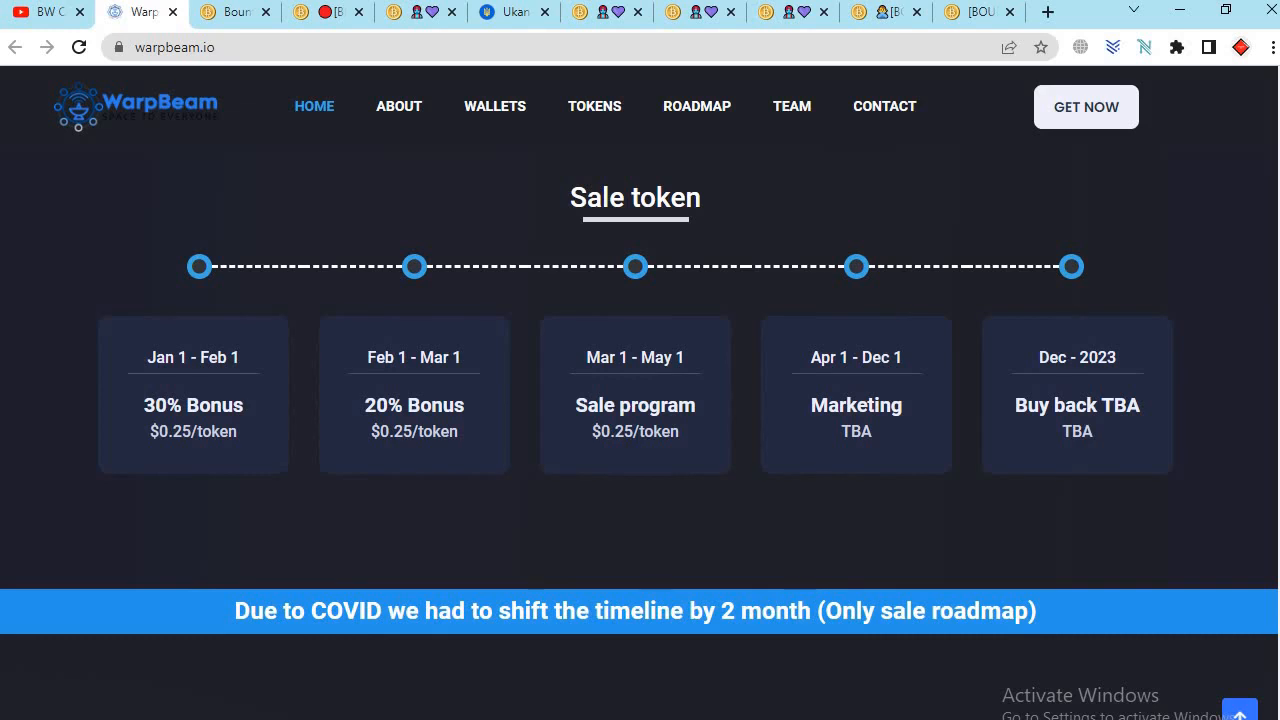
{"action": "scroll", "scroll_direction": "down", "scroll_amount": 3}
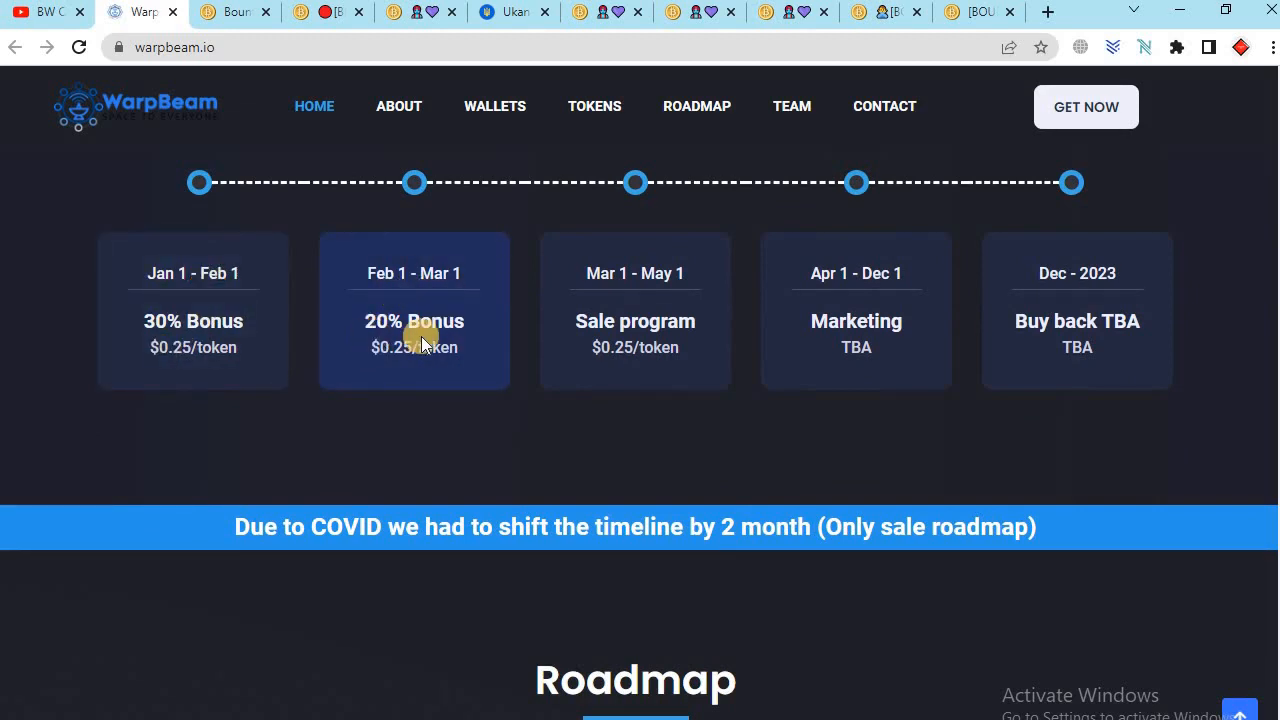
{"action": "mouse_move", "coordinate": [568, 300]}
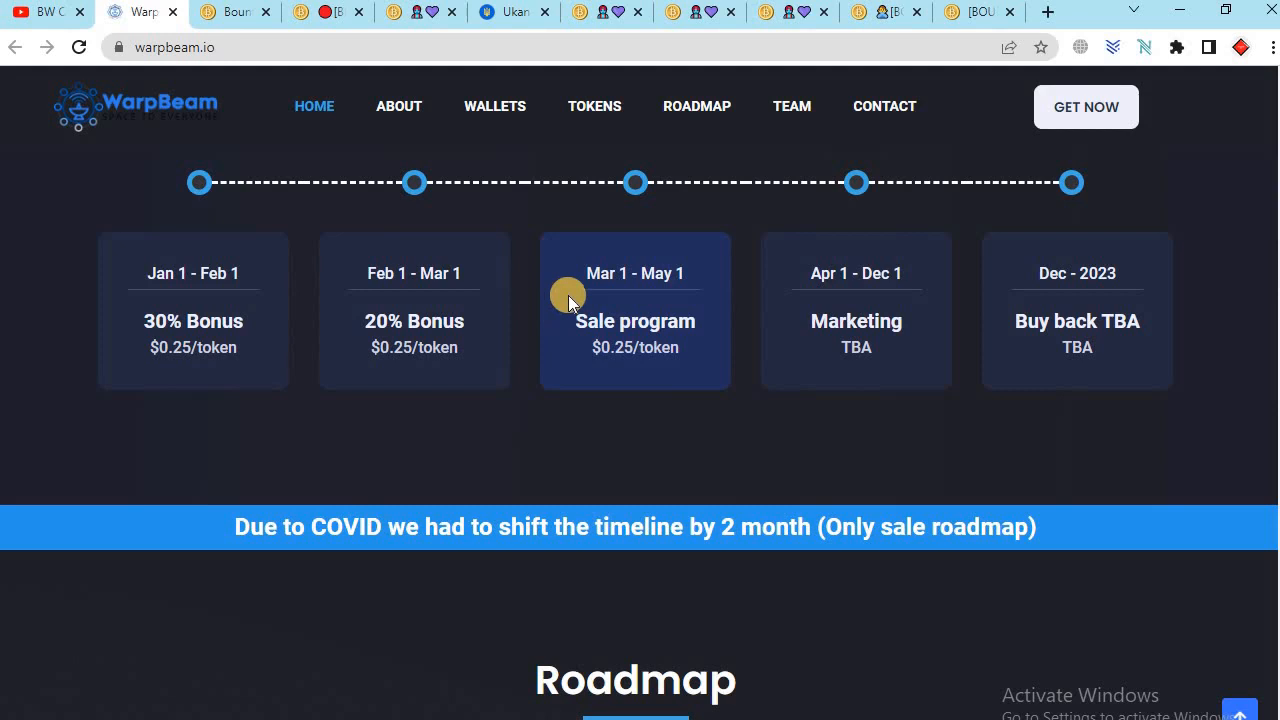
{"action": "mouse_move", "coordinate": [636, 330]}
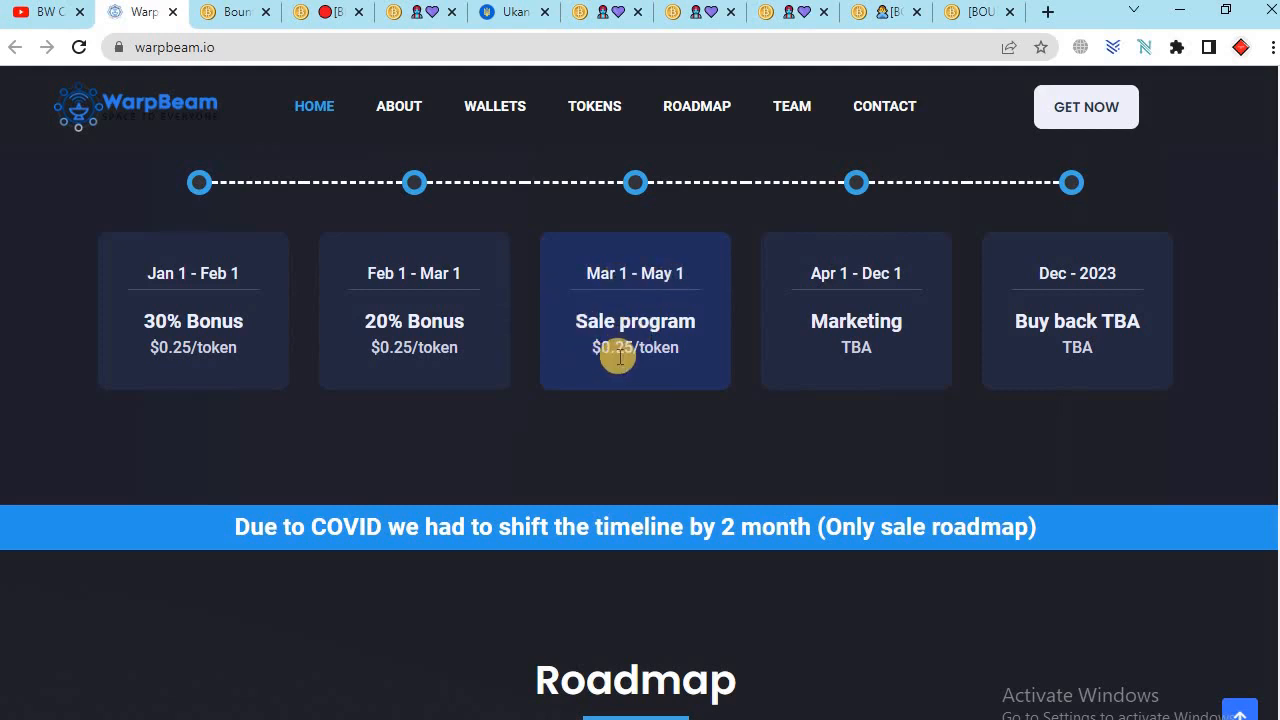
{"action": "mouse_move", "coordinate": [842, 280]}
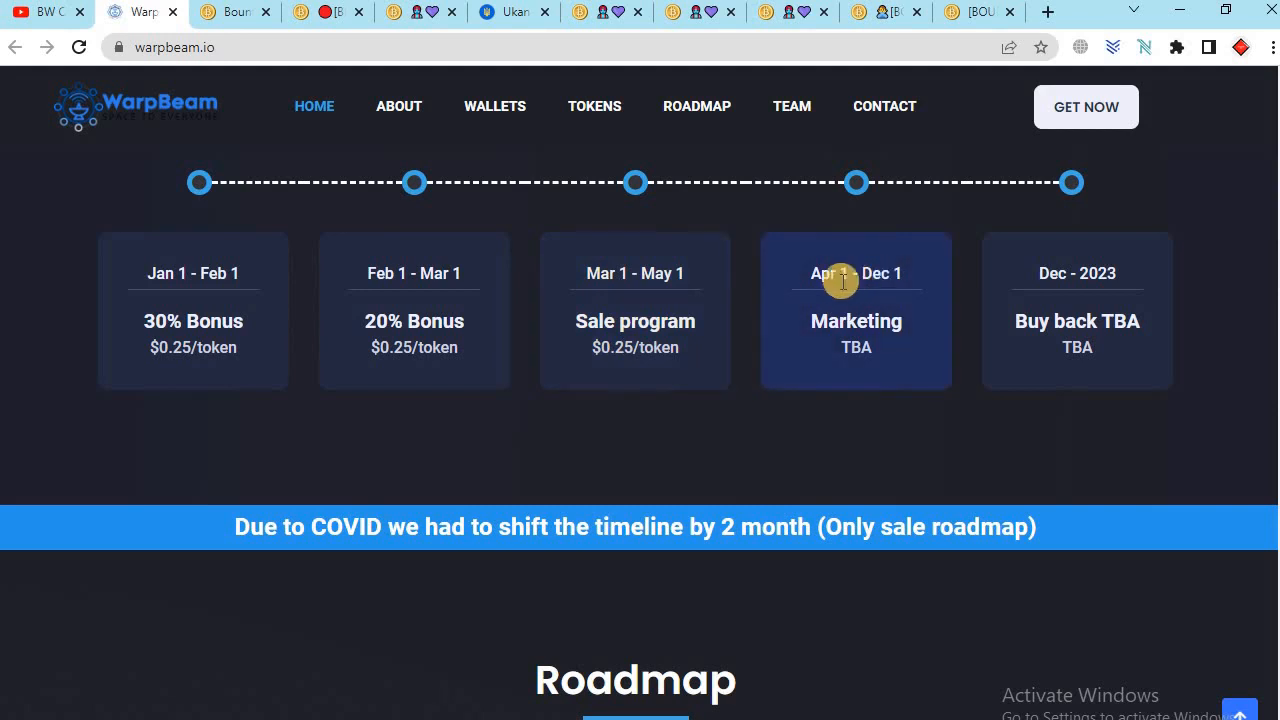
{"action": "mouse_move", "coordinate": [1090, 318]}
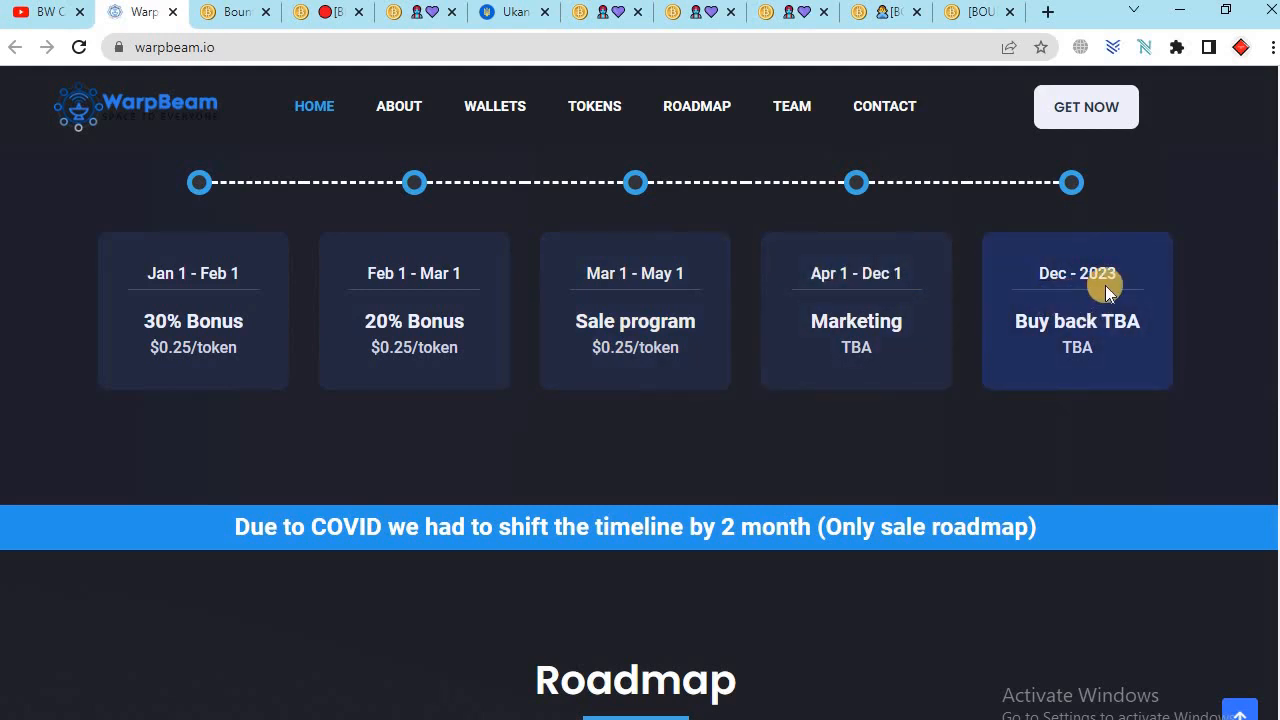
{"action": "left_click", "coordinate": [792, 106]}
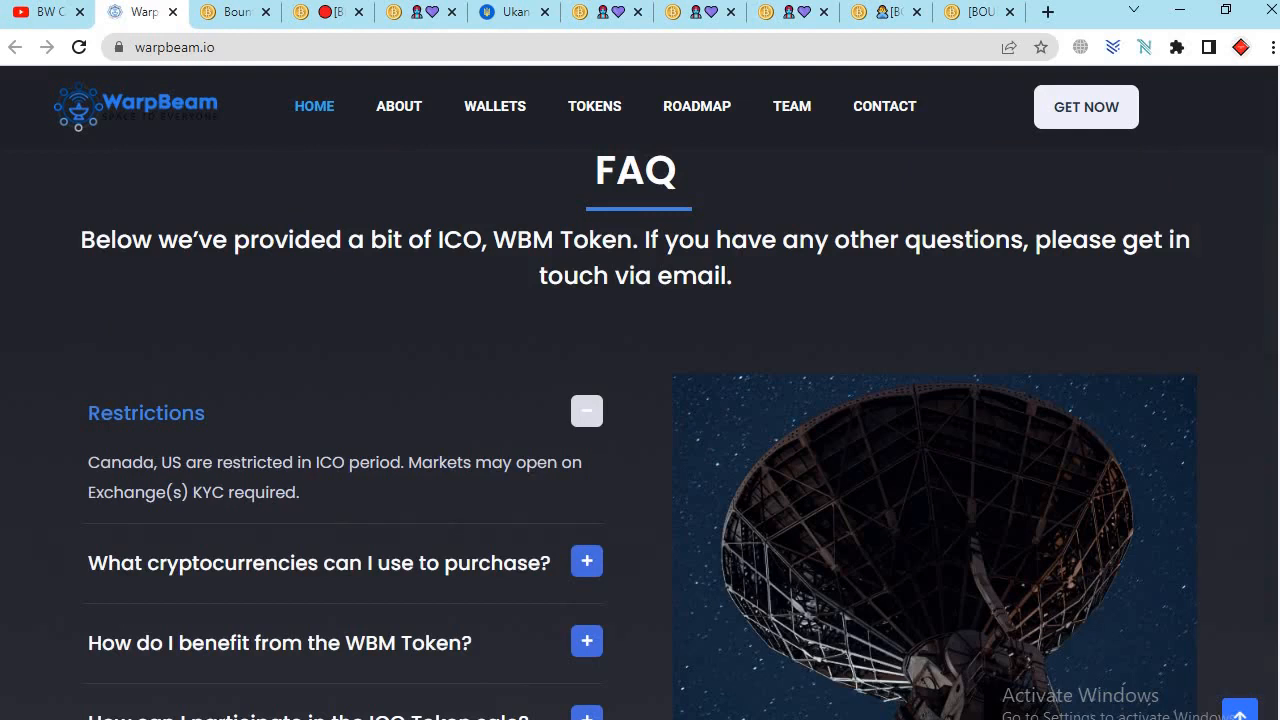
Step: Scroll down through the FAQ accordion to the Partners / Media logos and Newsletter sign-up
{"action": "scroll", "scroll_direction": "down", "scroll_amount": 3}
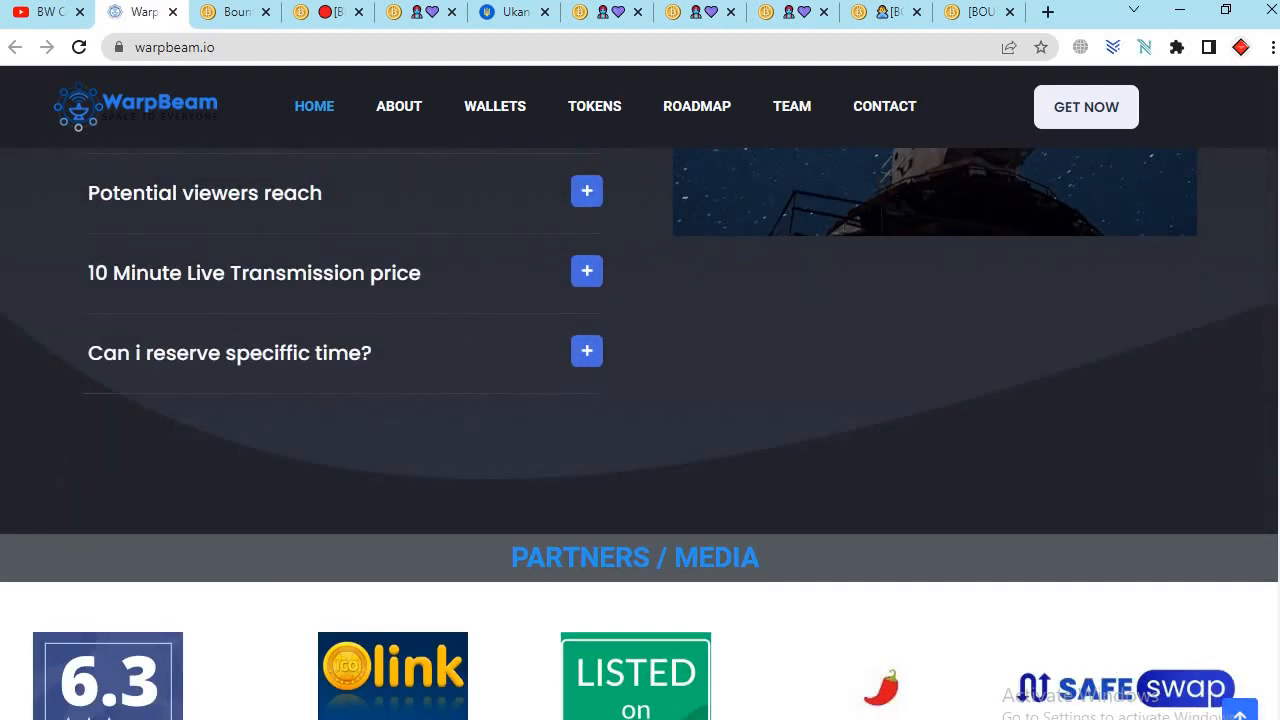
{"action": "scroll", "scroll_direction": "down", "scroll_amount": 3}
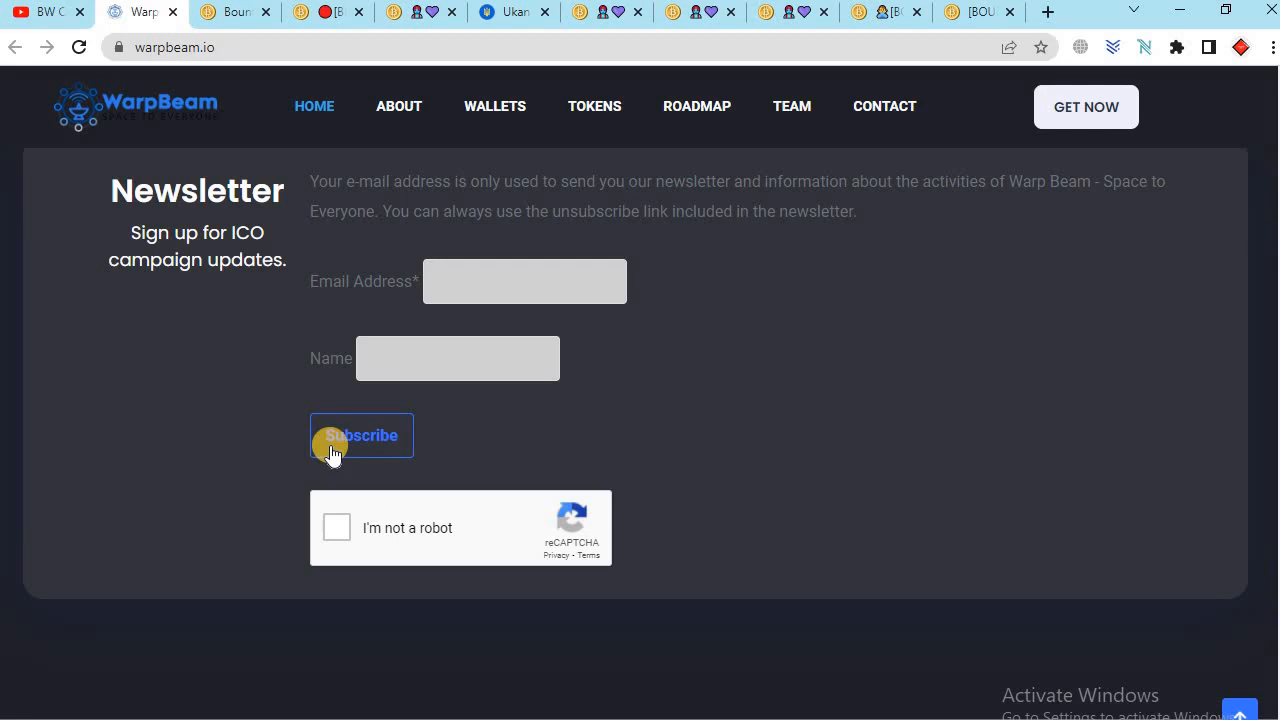
{"action": "mouse_move", "coordinate": [1120, 326]}
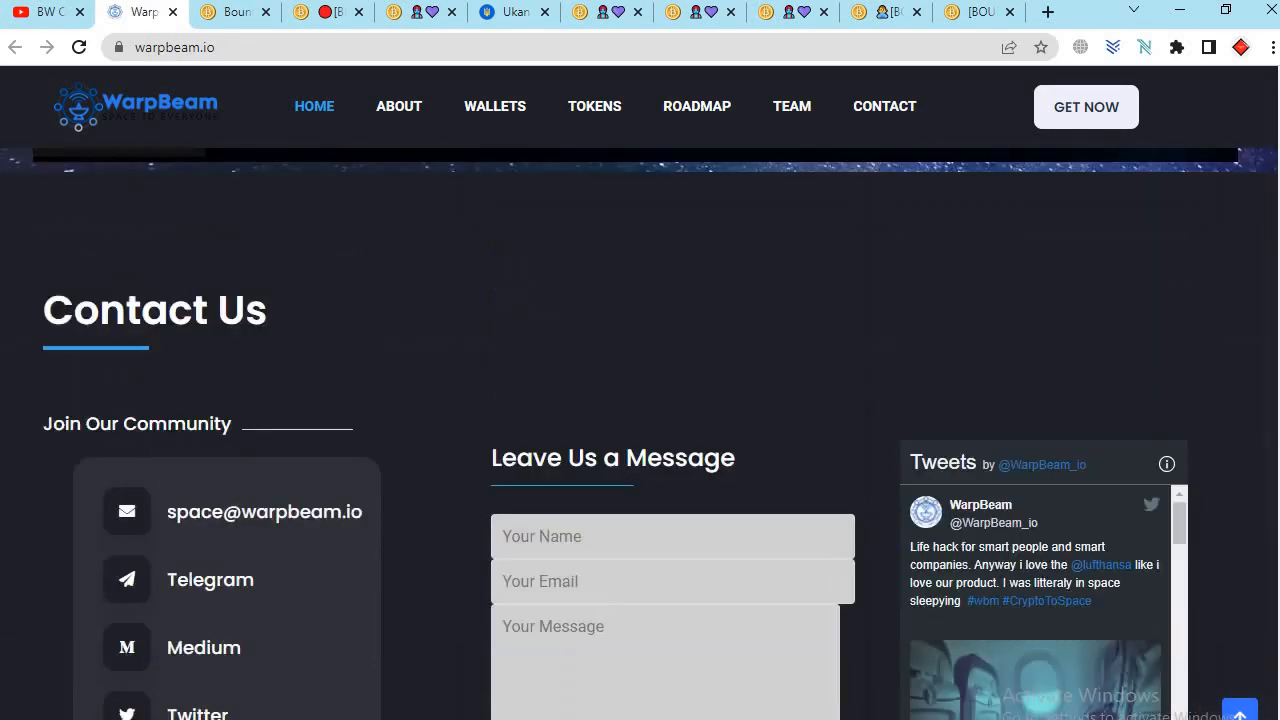
Step: Scroll back up from the Contact Us section to the About WarpBeam section
{"action": "scroll", "scroll_direction": "up", "scroll_amount": 3}
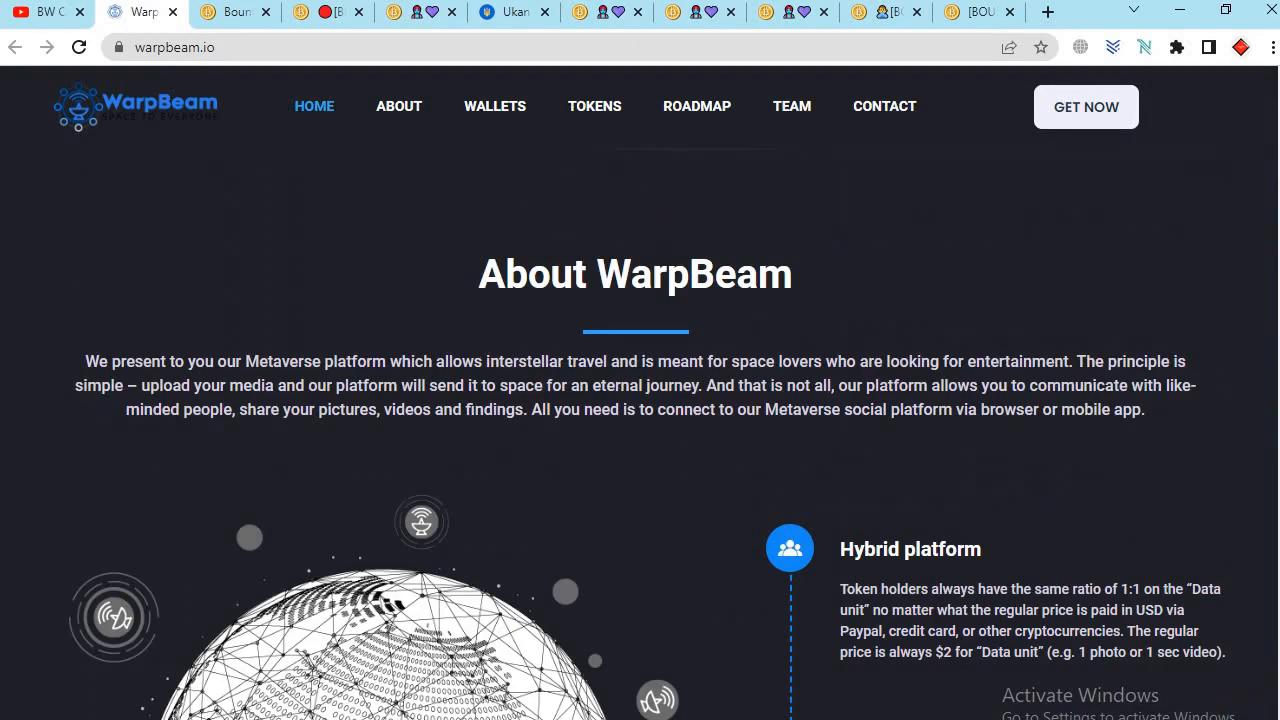
Step: Use HOME in the navigation bar to return to the Space to Everyone hero
{"action": "left_click", "coordinate": [314, 106]}
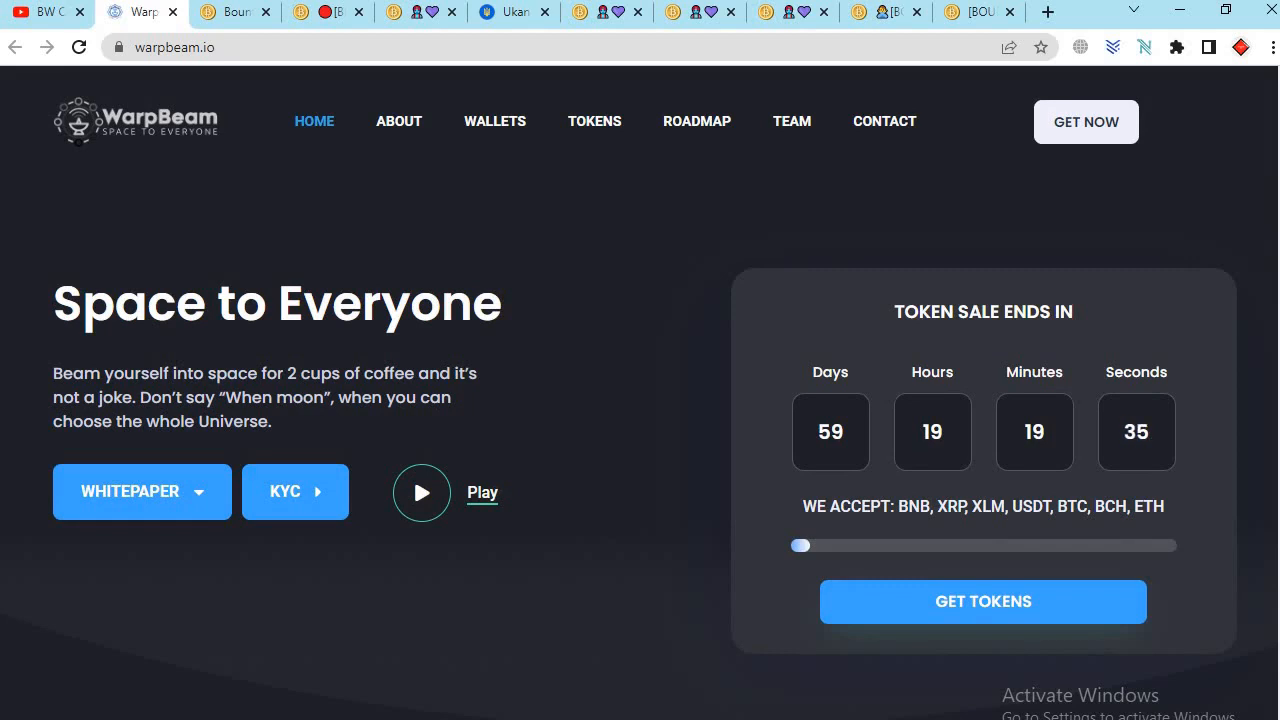
{"action": "mouse_move", "coordinate": [344, 606]}
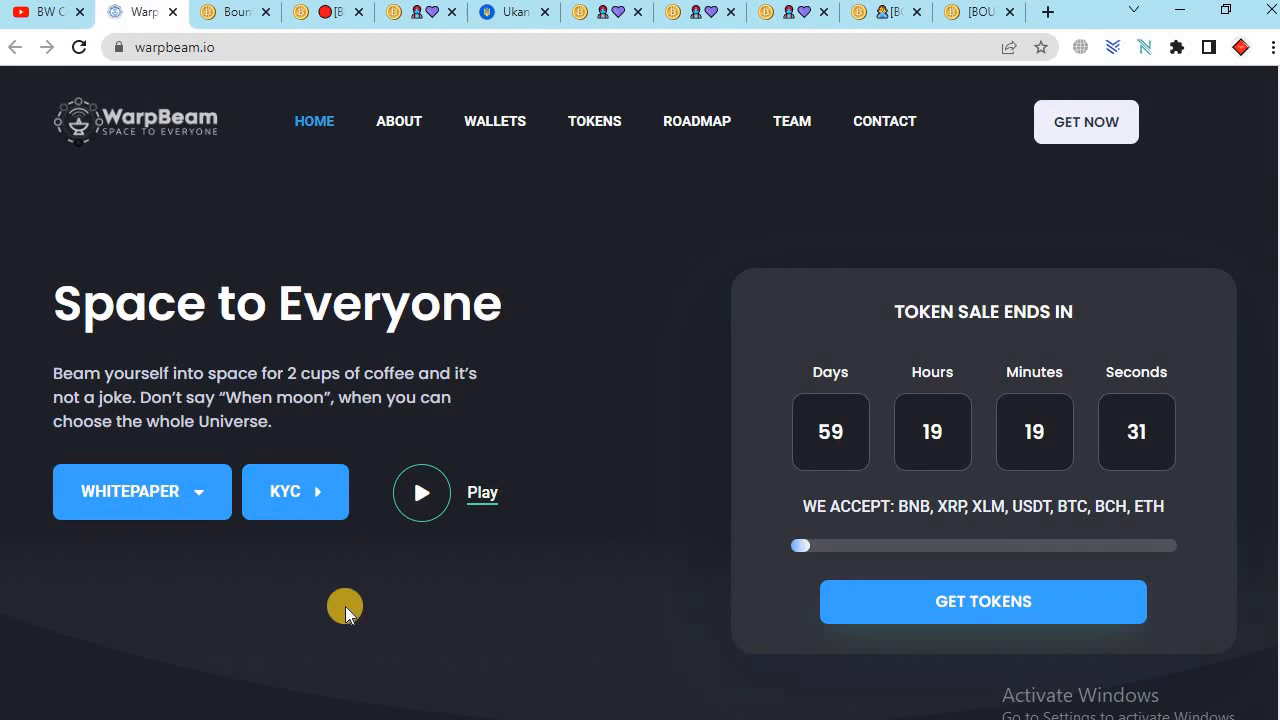
{"action": "mouse_move", "coordinate": [340, 616]}
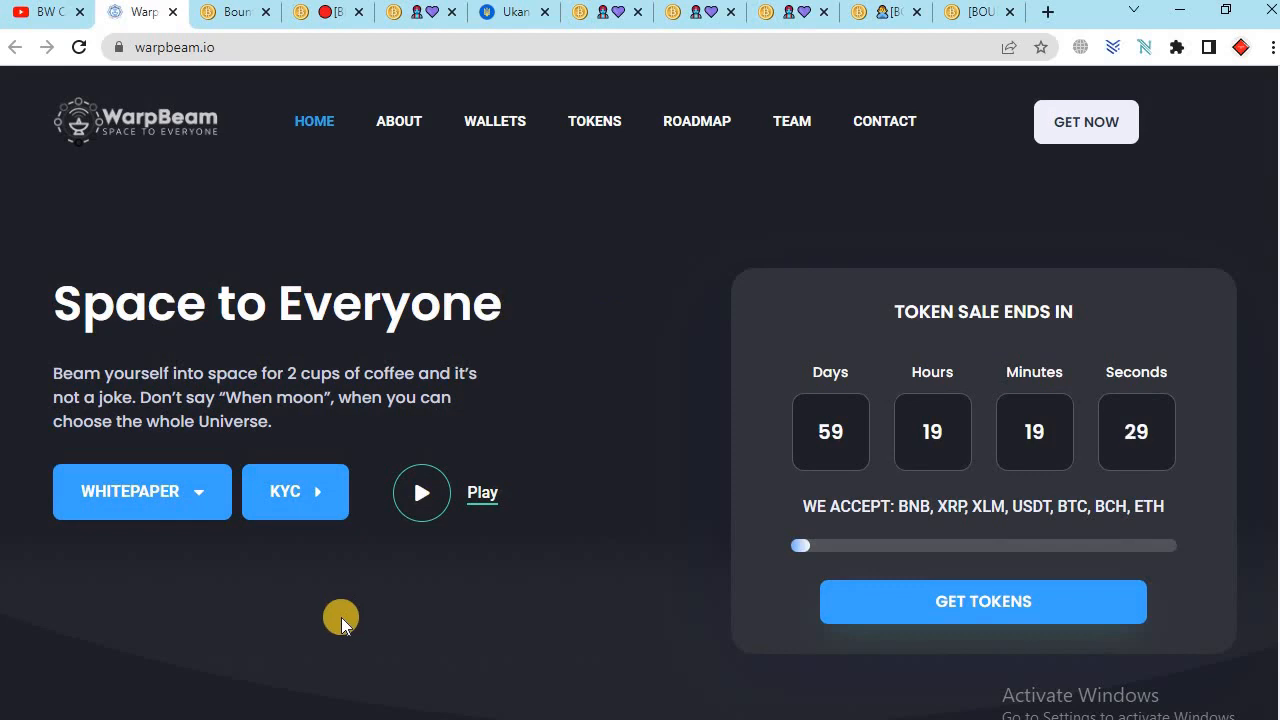